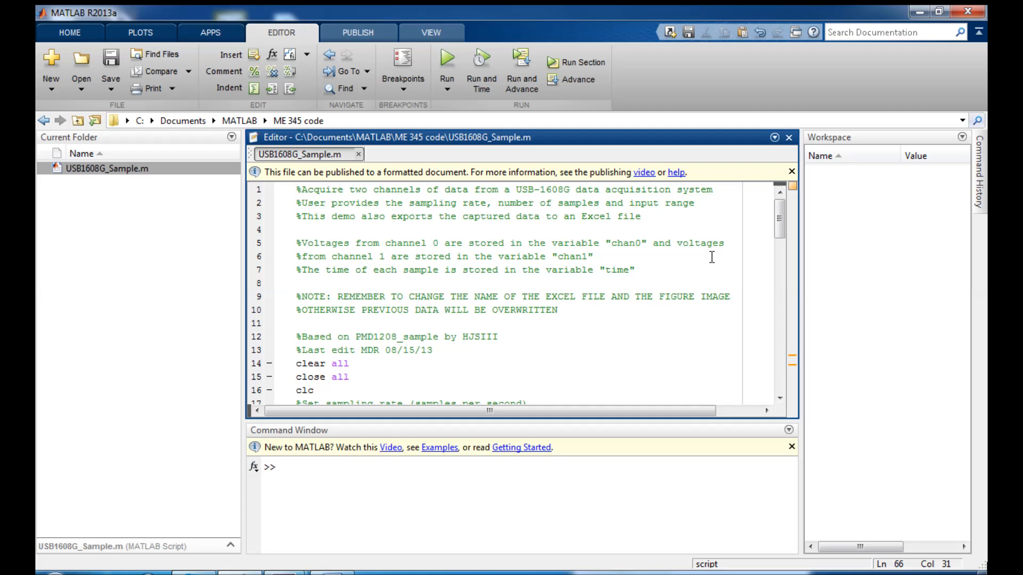
mouse_move(541, 339)
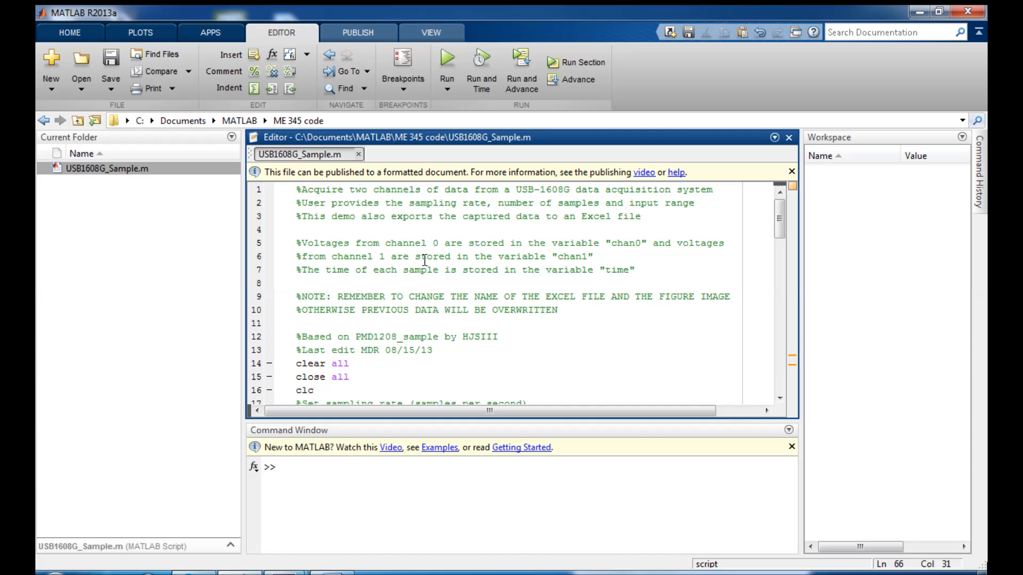
Step: Skim the top of USB1608G_Sample.m, briefly selecting the whole script and clearing the selection
scroll("down", 3)
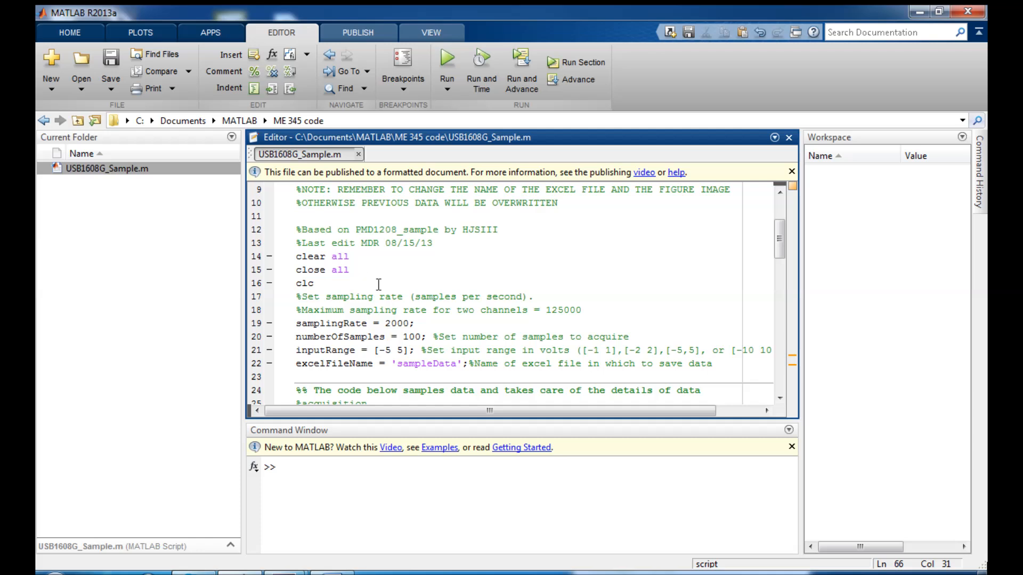
mouse_move(370, 269)
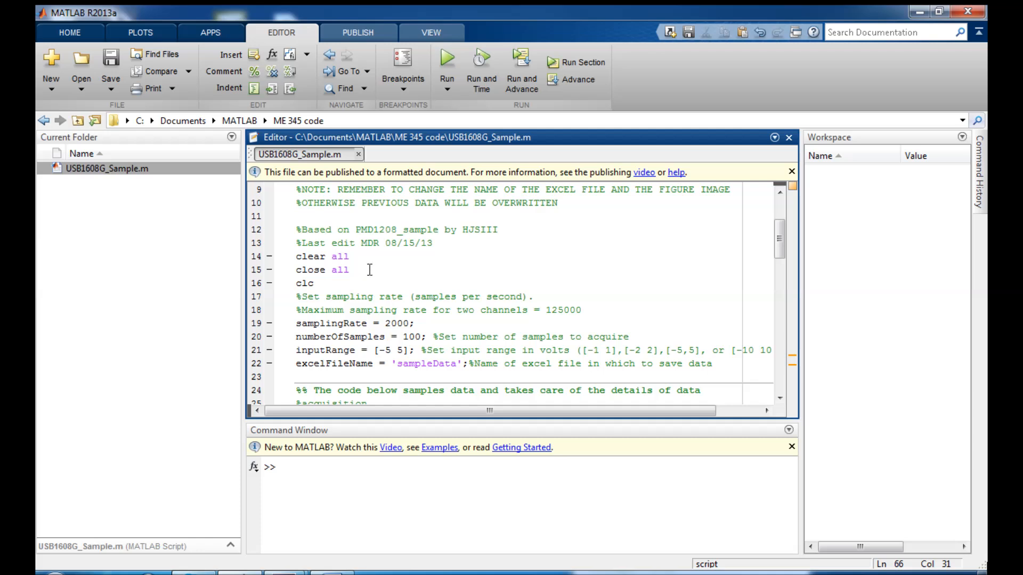
scroll("up", 3)
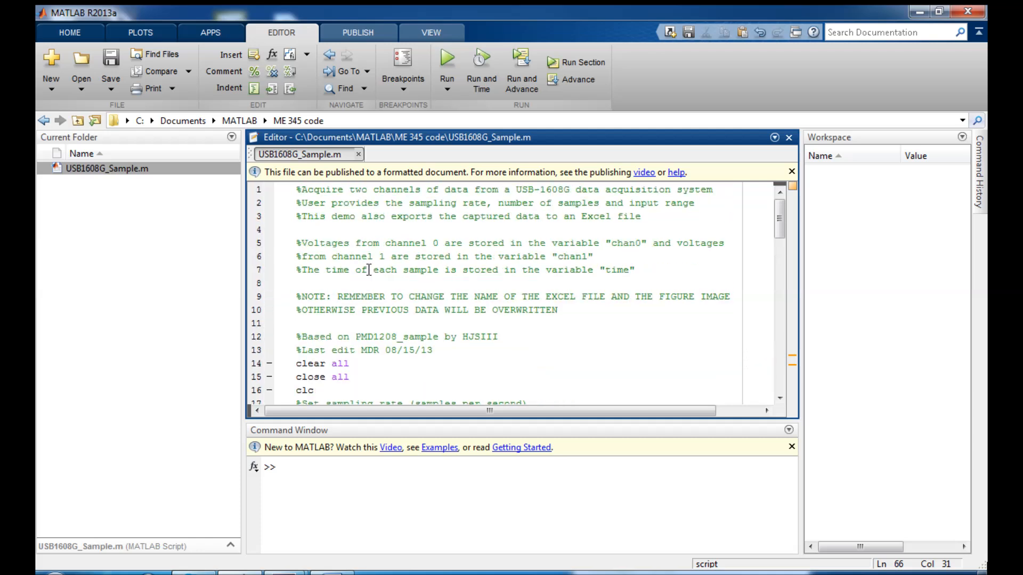
left_click(297, 297)
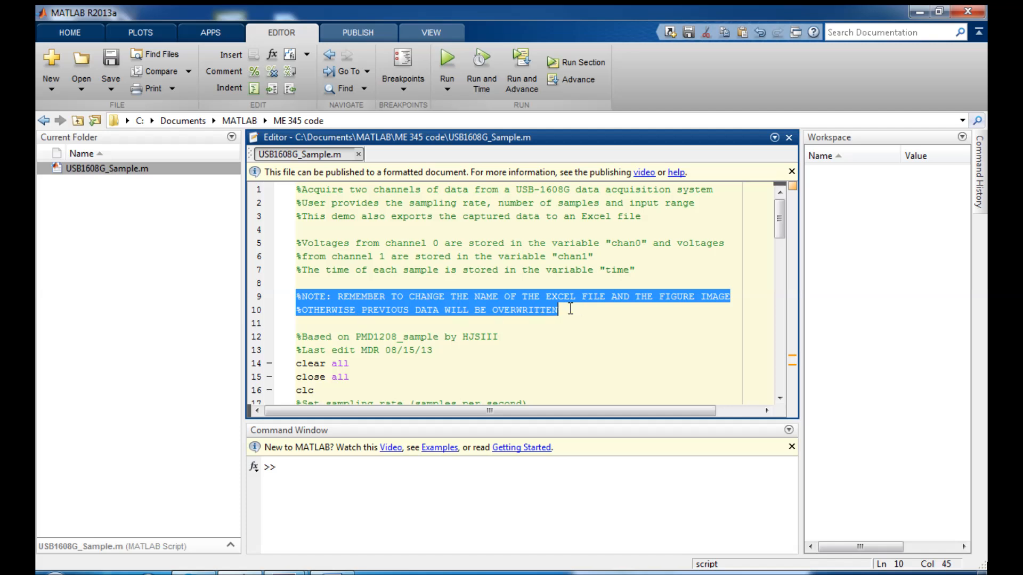
scroll("down", 3)
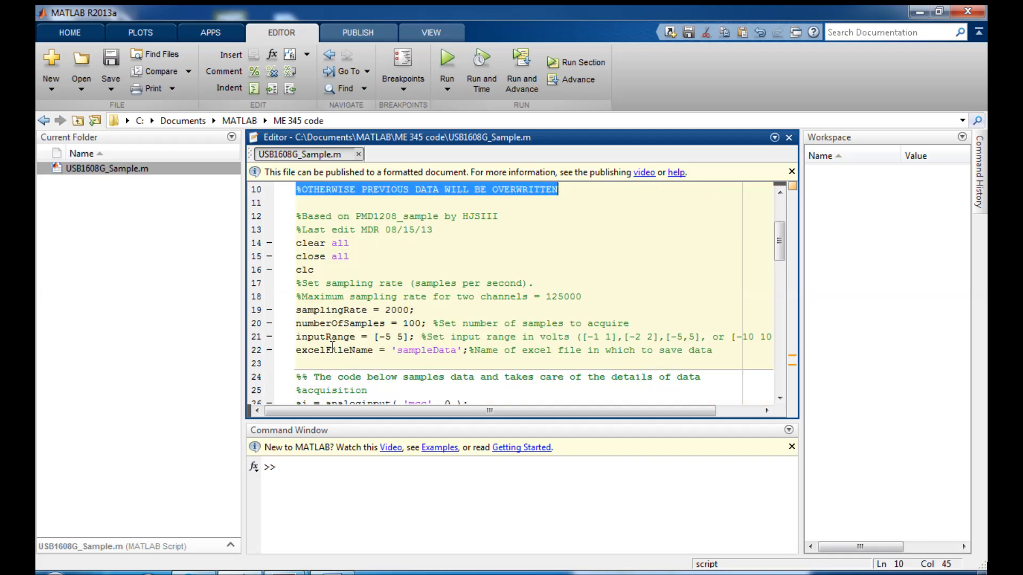
scroll("up", 3)
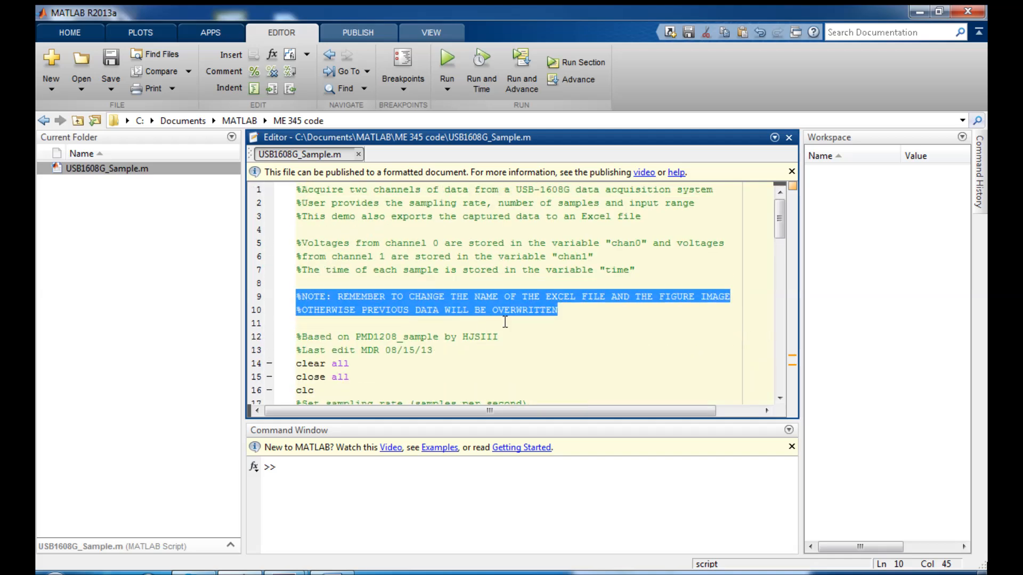
mouse_move(528, 321)
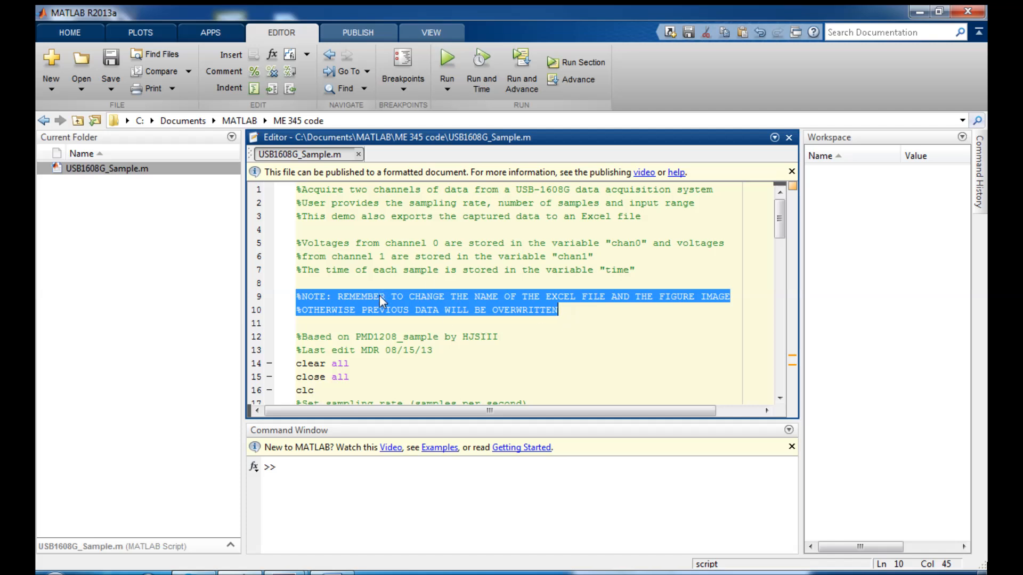
left_click(615, 243)
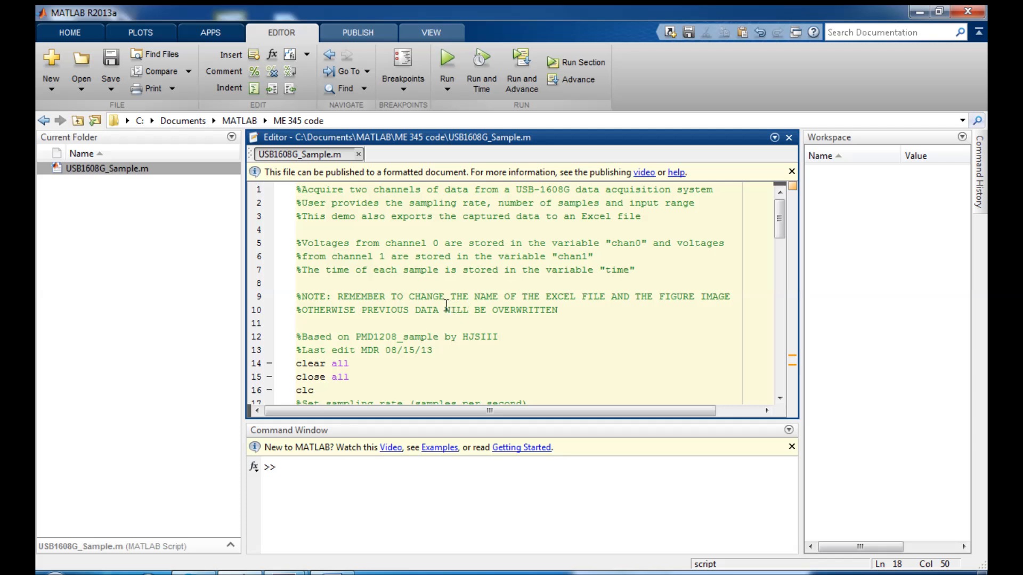
key("ctrl+a")
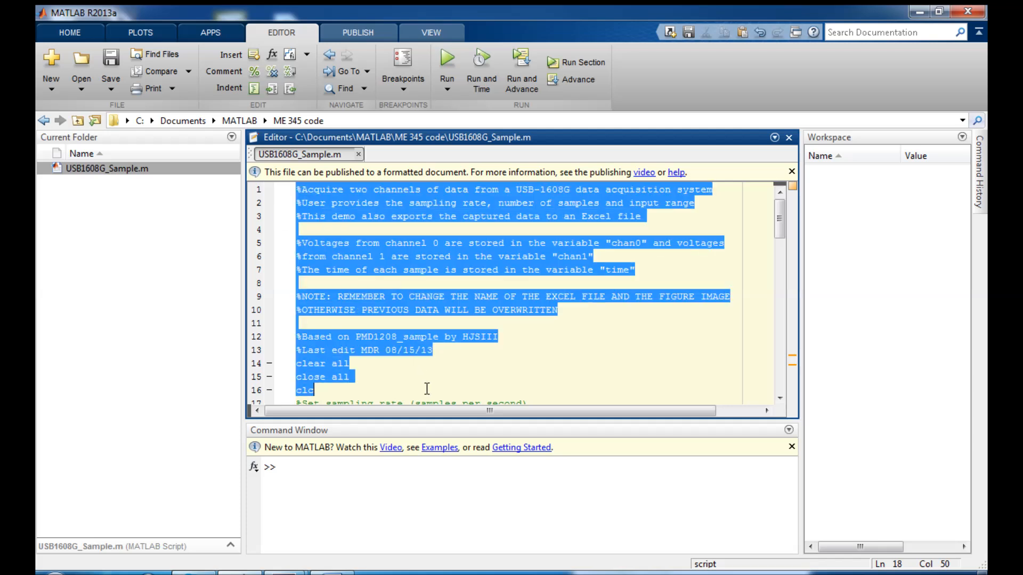
left_click(350, 363)
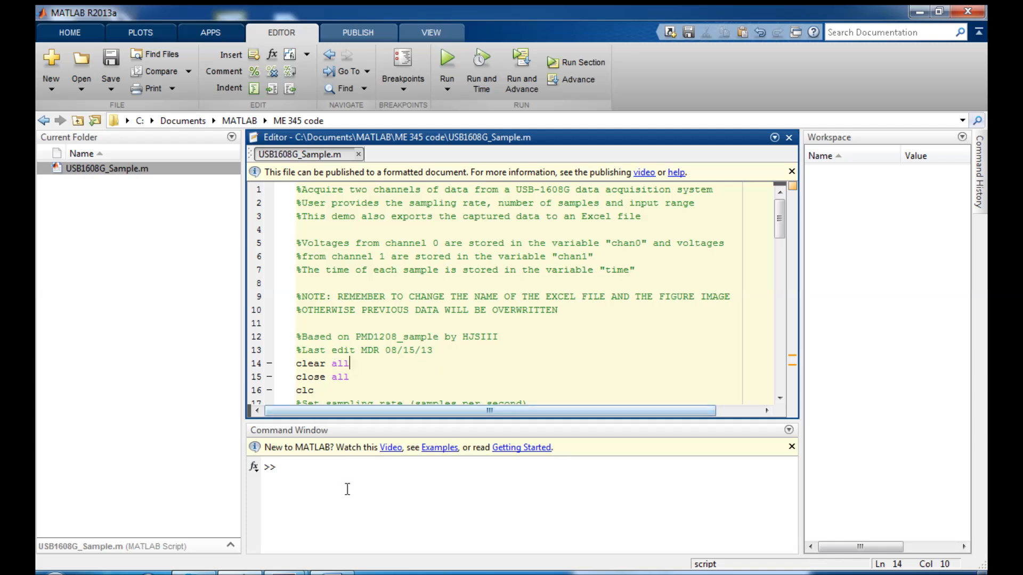
mouse_move(362, 488)
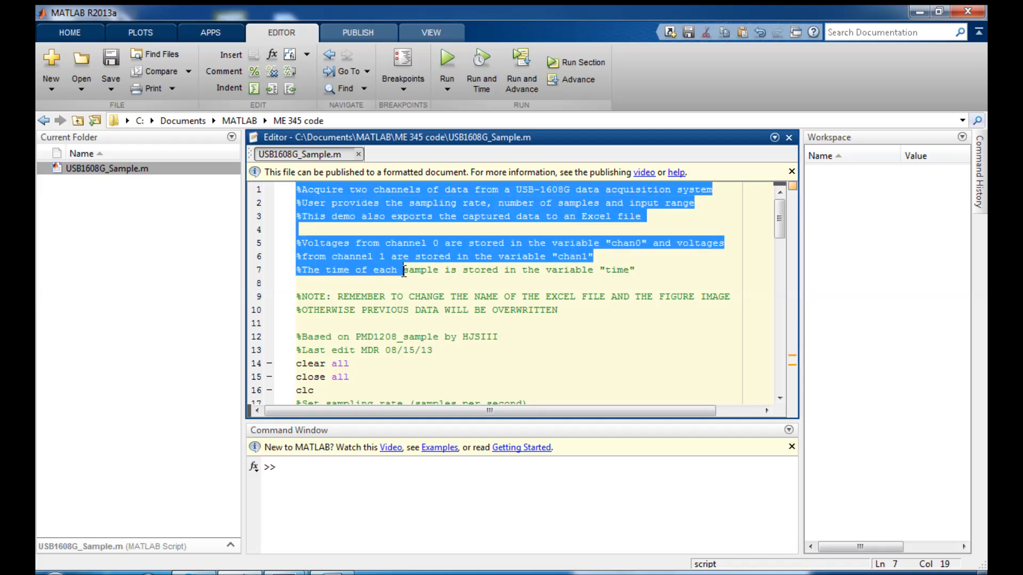
scroll("down", 3)
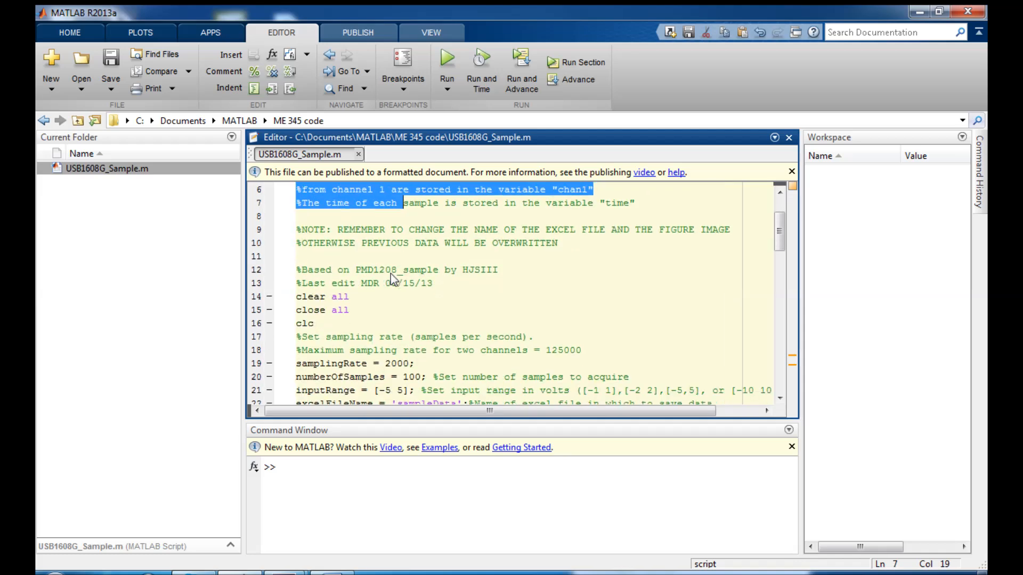
scroll("up", 3)
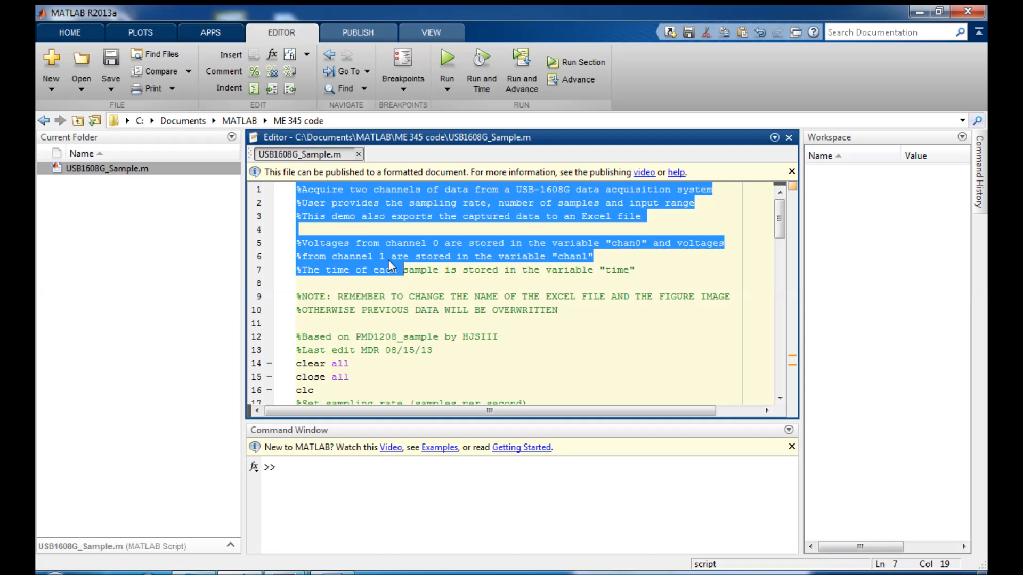
mouse_move(448, 62)
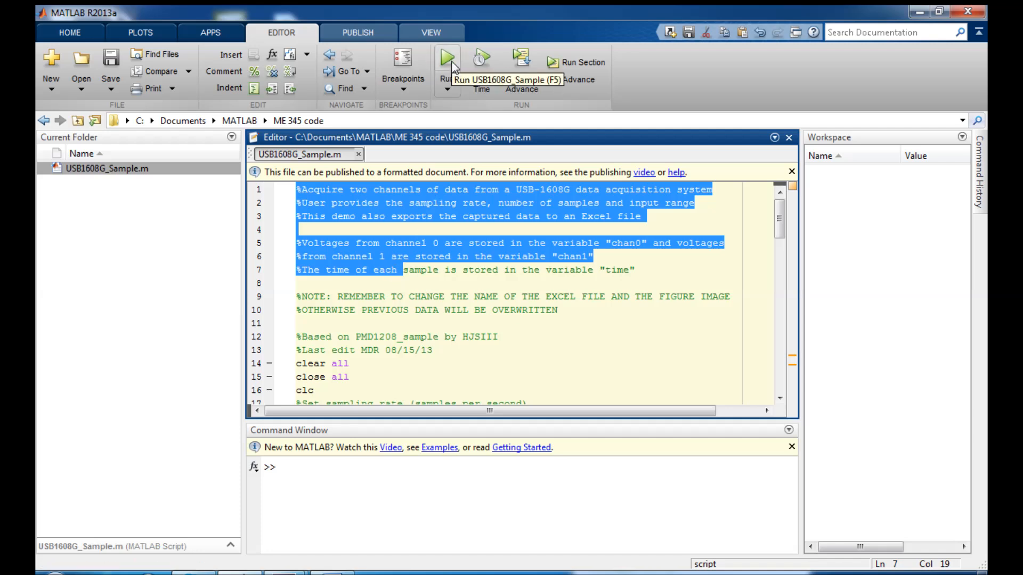
mouse_move(358, 273)
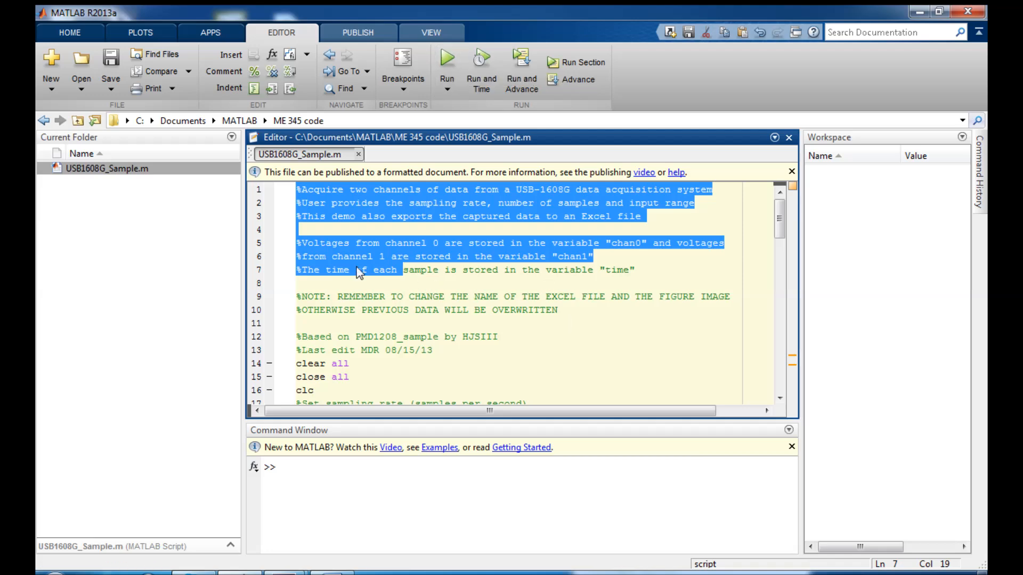
Step: Review the setup section: clc, samplingRate, numberOfSamples, input range and the Excel file name
scroll("down", 3)
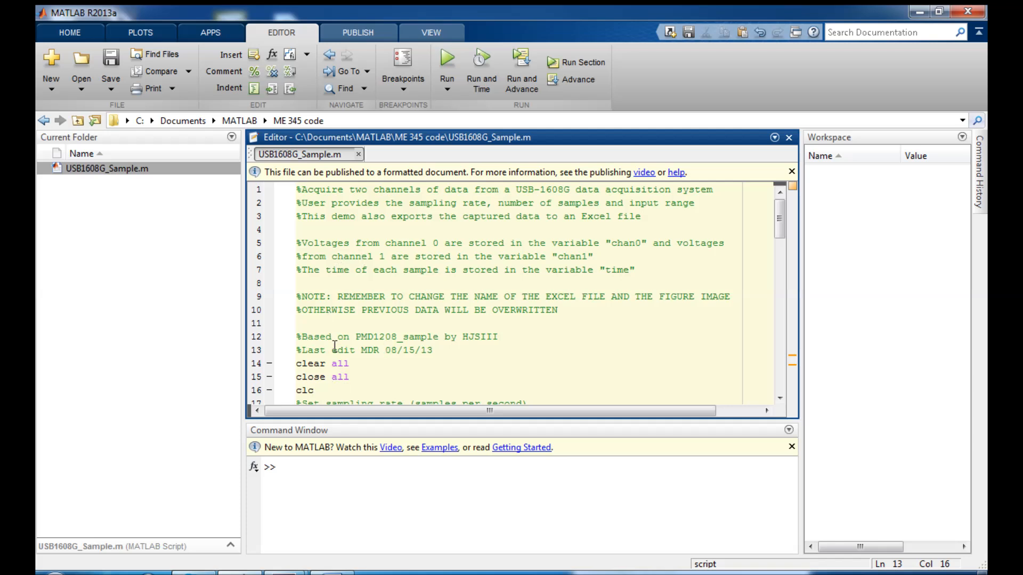
scroll("down", 3)
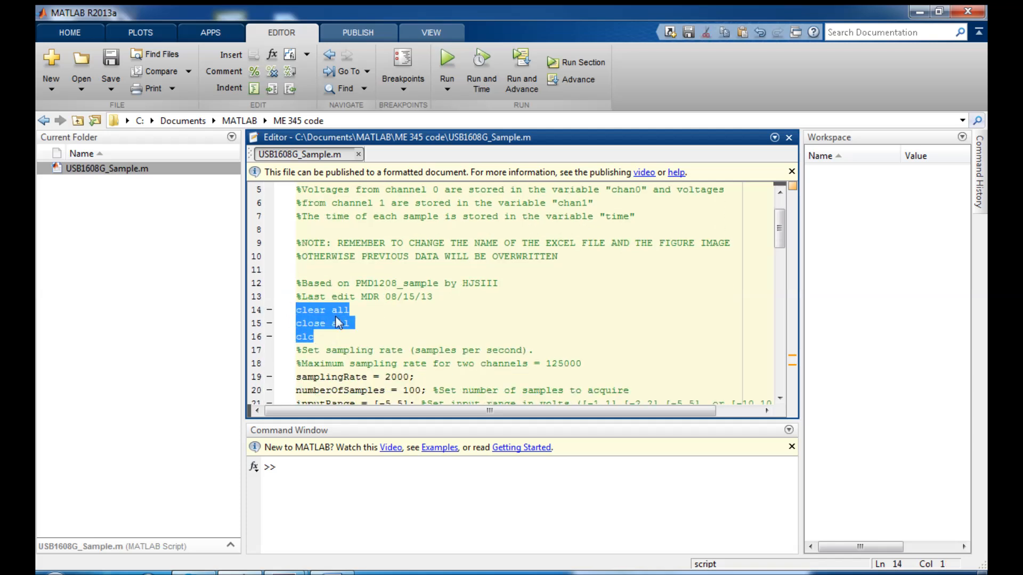
mouse_move(385, 323)
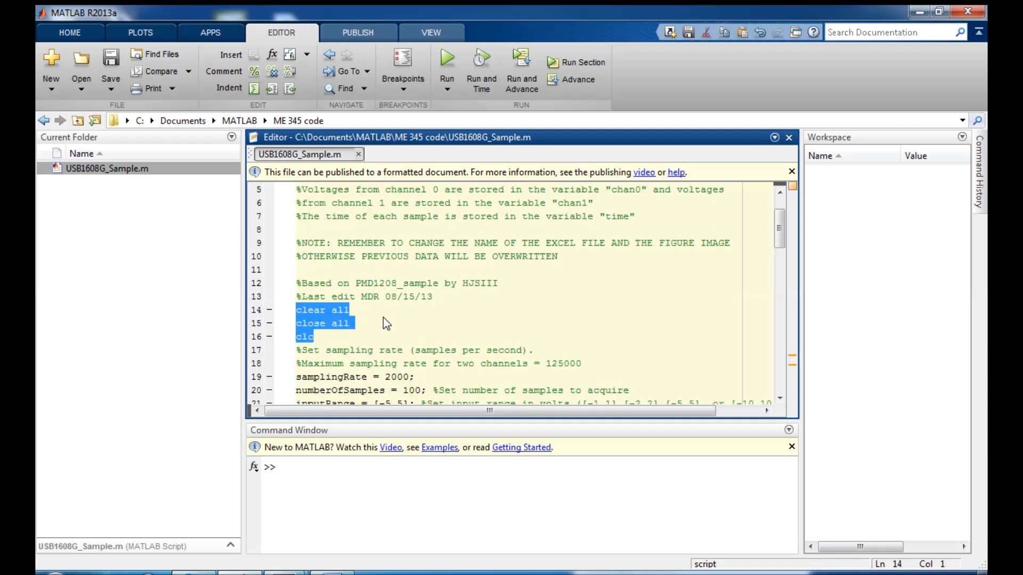
left_click(589, 274)
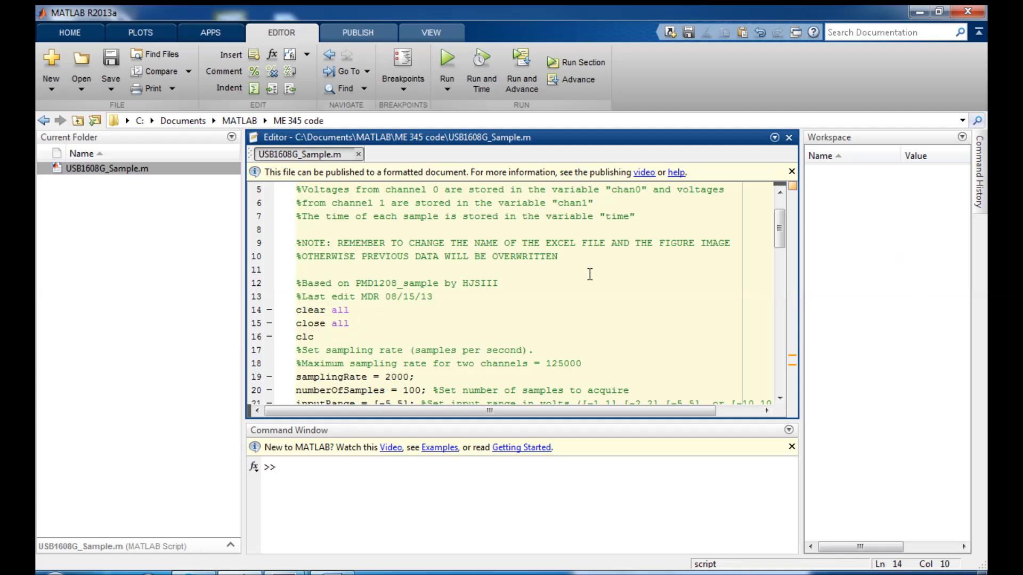
mouse_move(356, 326)
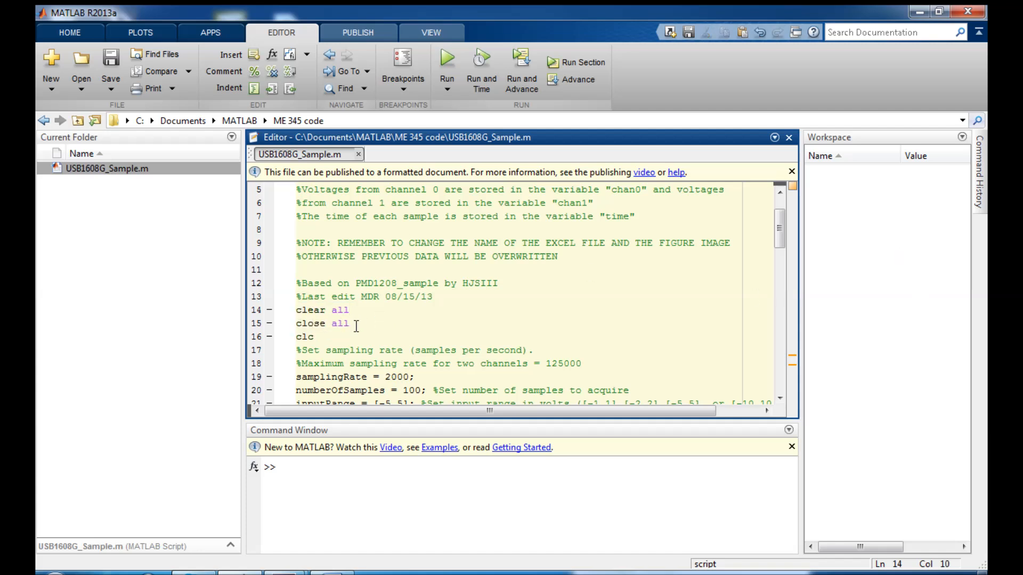
double_click(304, 337)
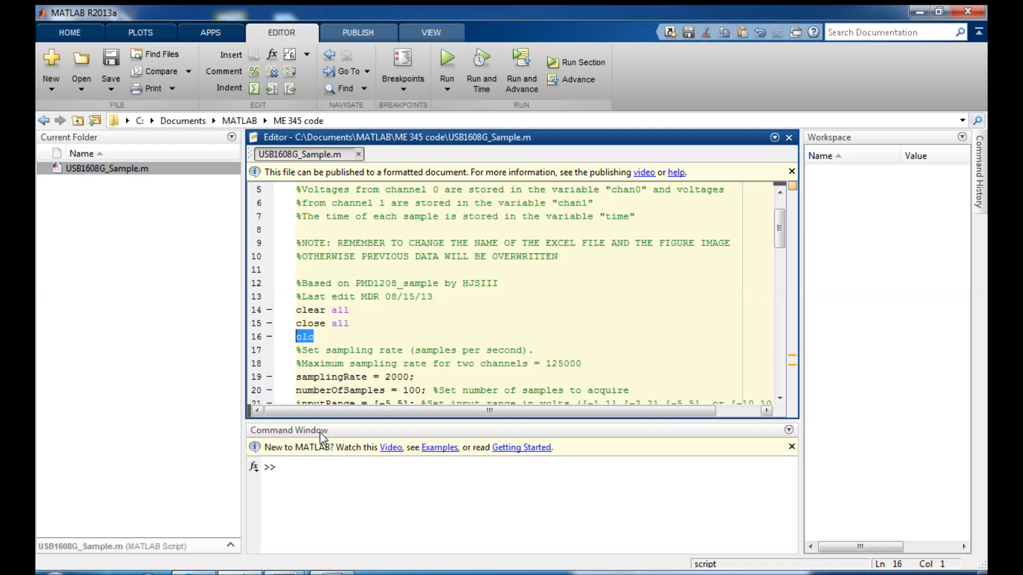
left_click(314, 335)
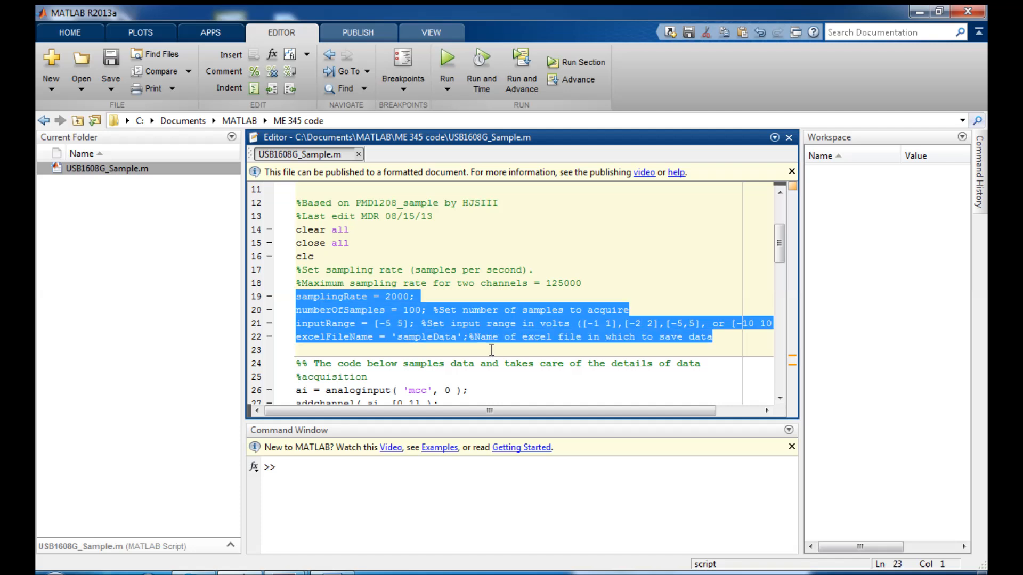
left_click(431, 364)
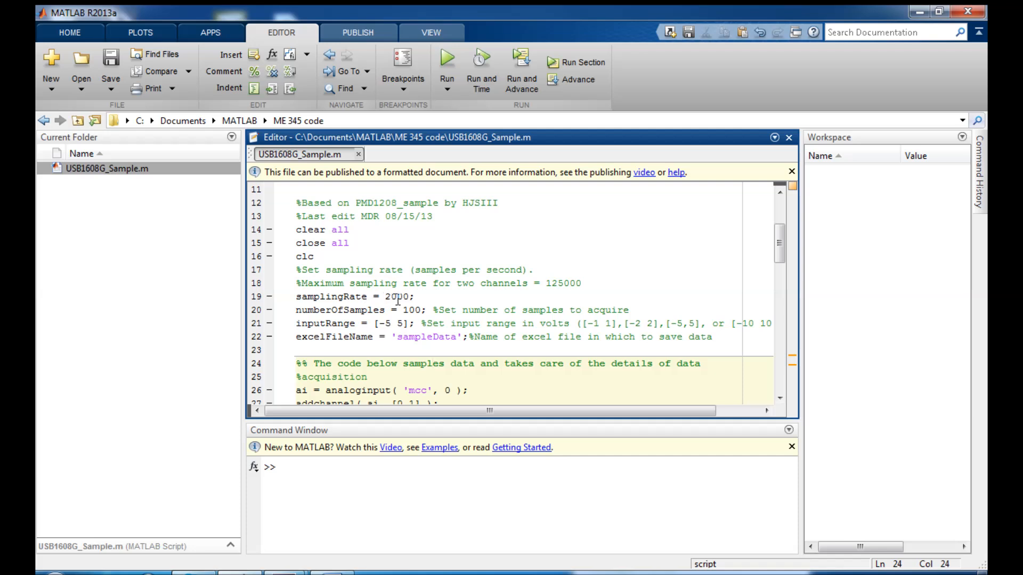
left_click(432, 364)
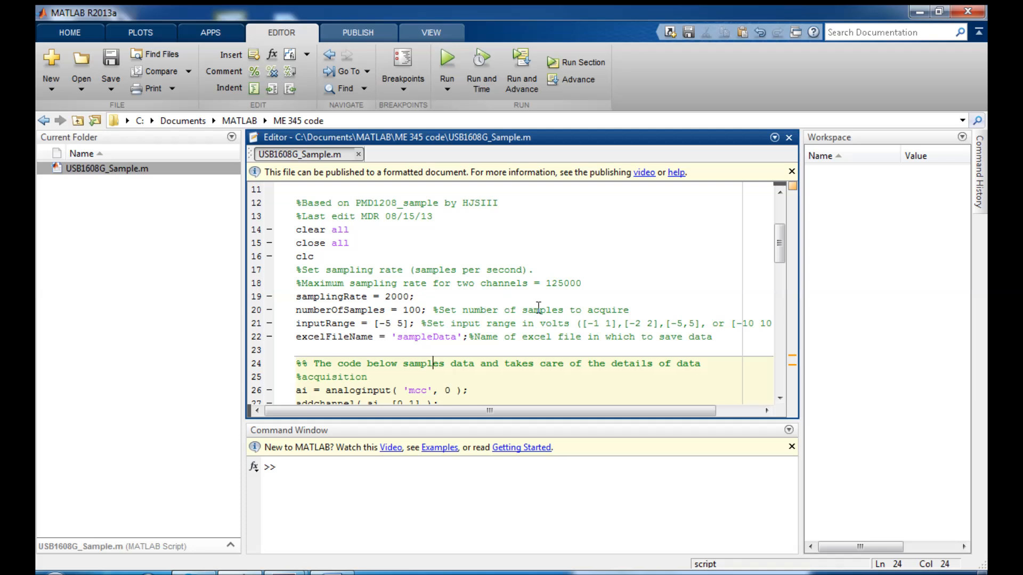
scroll("up", 3)
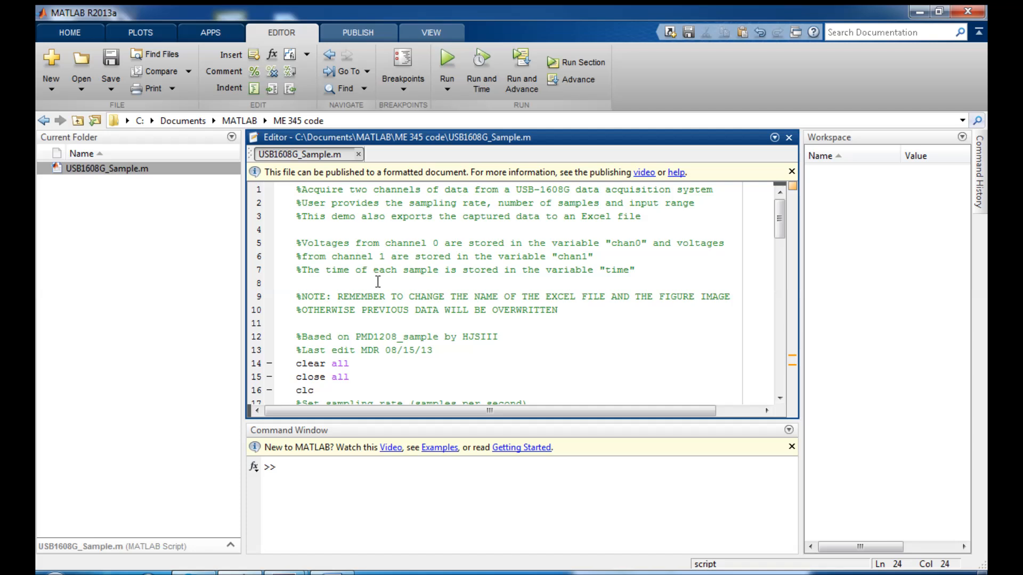
scroll("down", 3)
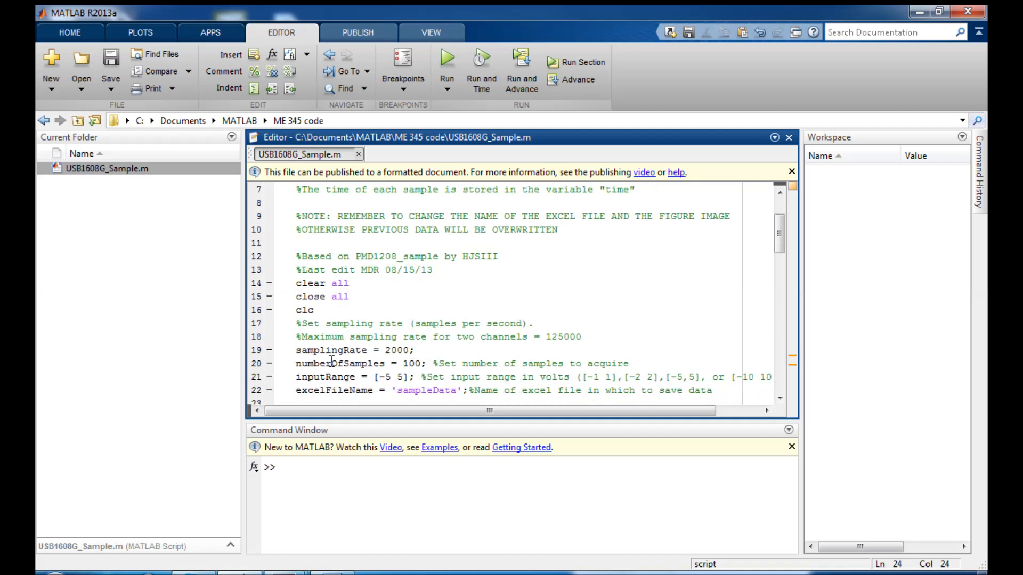
double_click(332, 364)
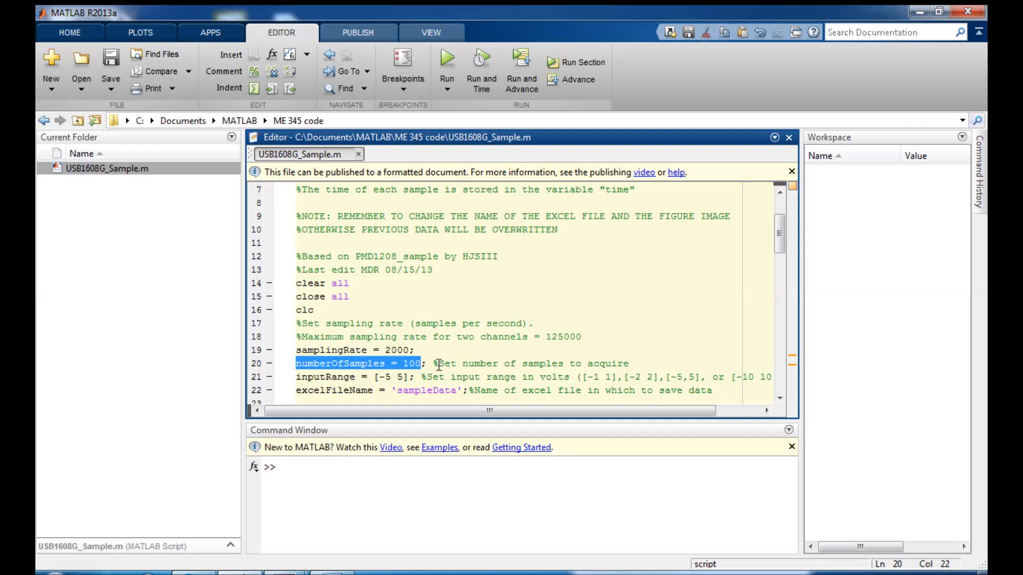
left_click(403, 363)
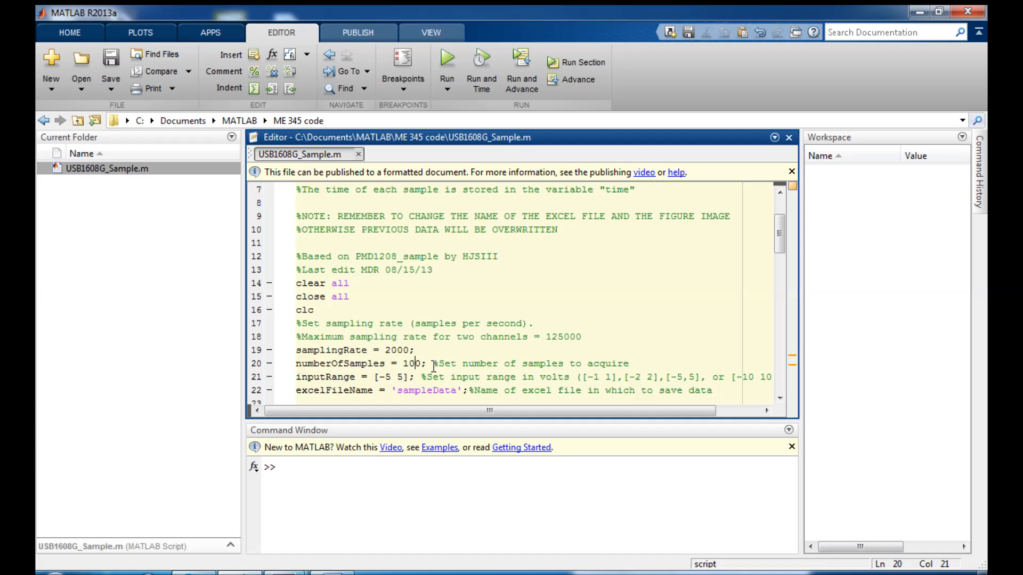
double_click(385, 377)
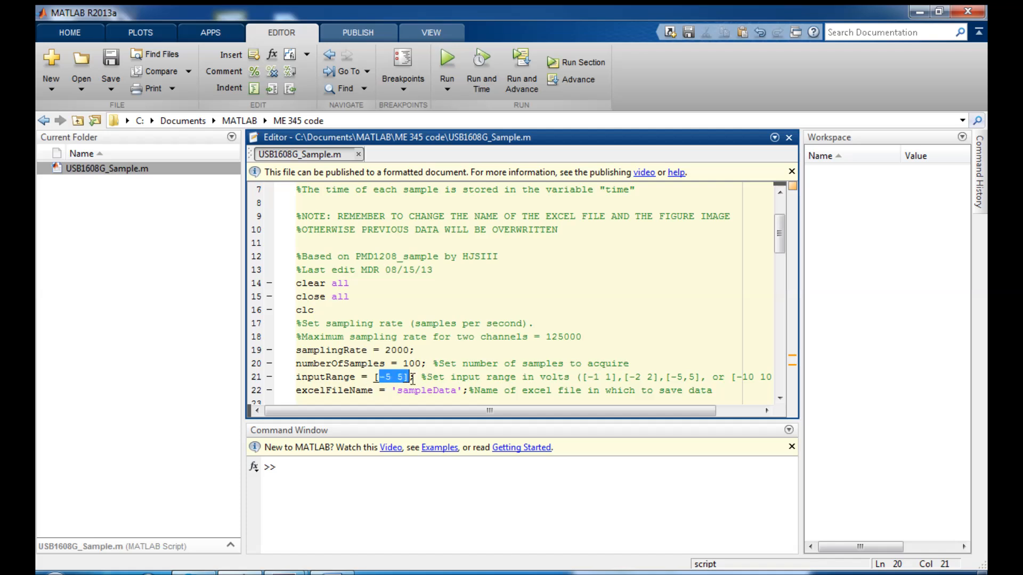
left_click(390, 378)
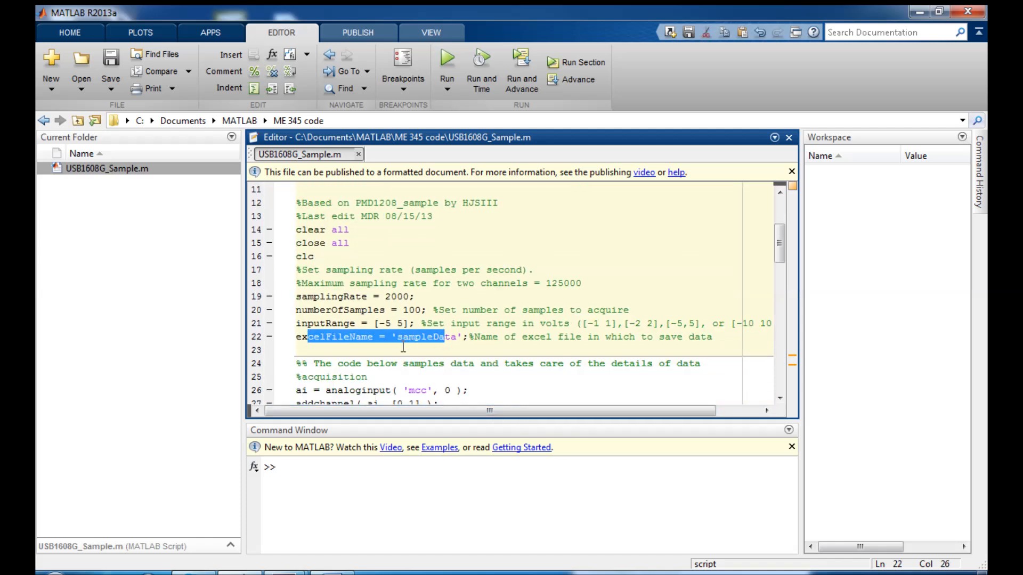
left_click(421, 337)
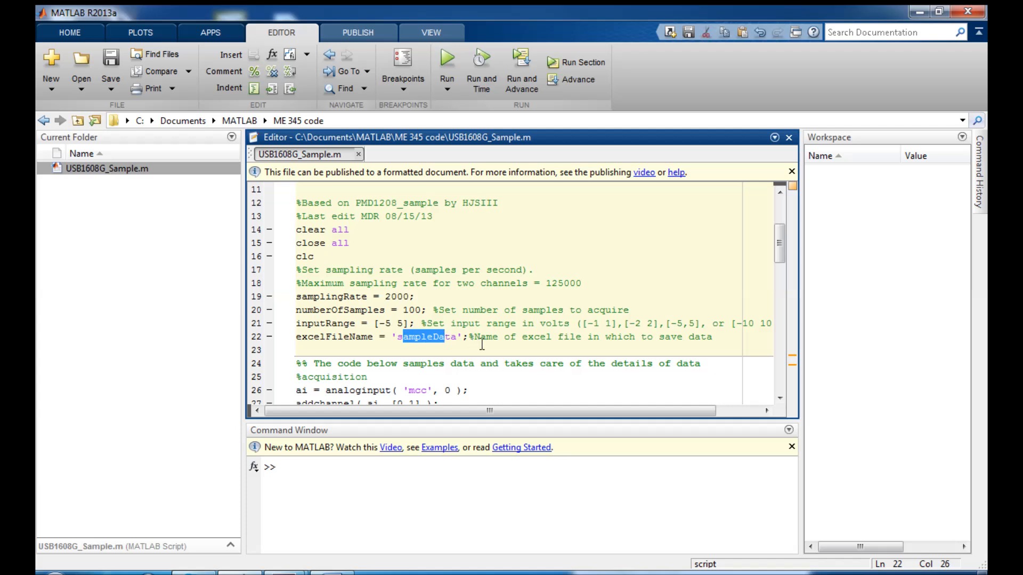
mouse_move(167, 246)
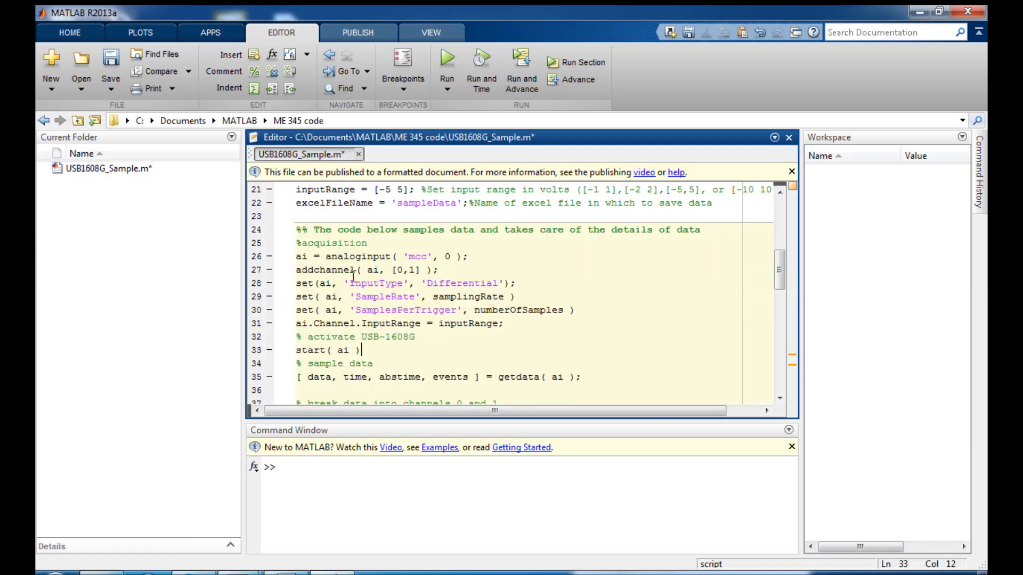
Step: Scroll down to the plot command and point out chan0 being plotted
scroll("down", 3)
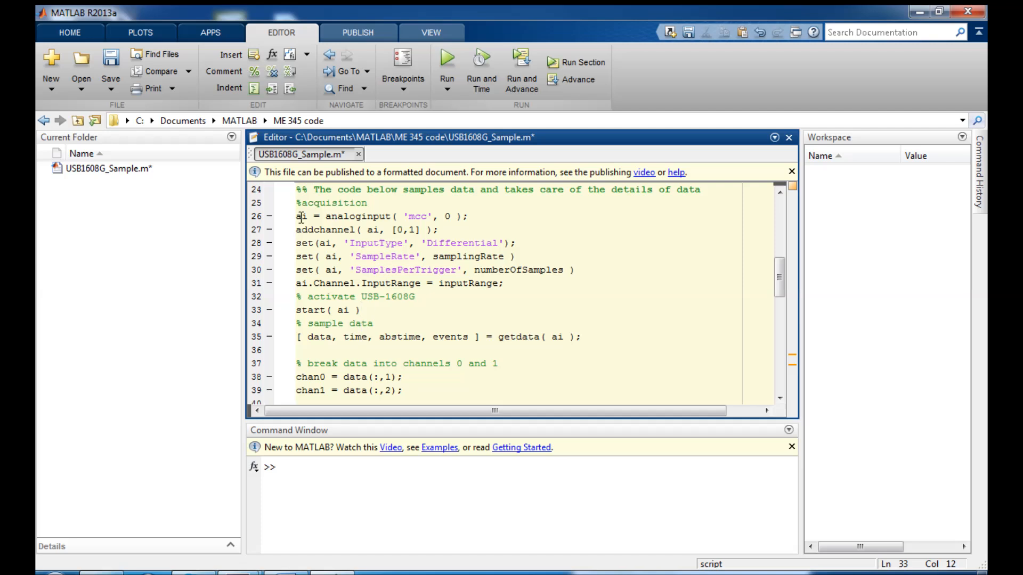
mouse_move(354, 298)
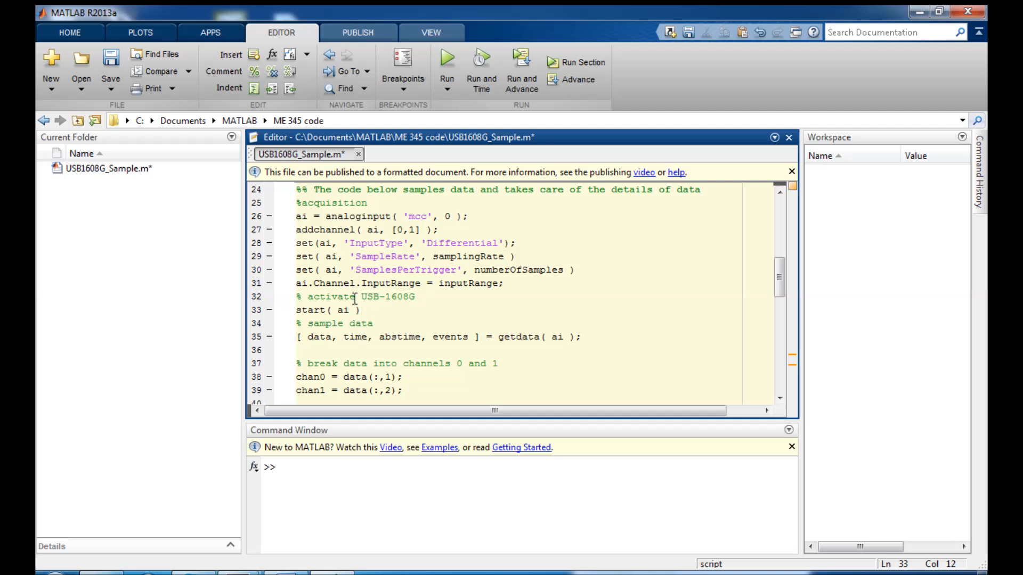
scroll("down", 3)
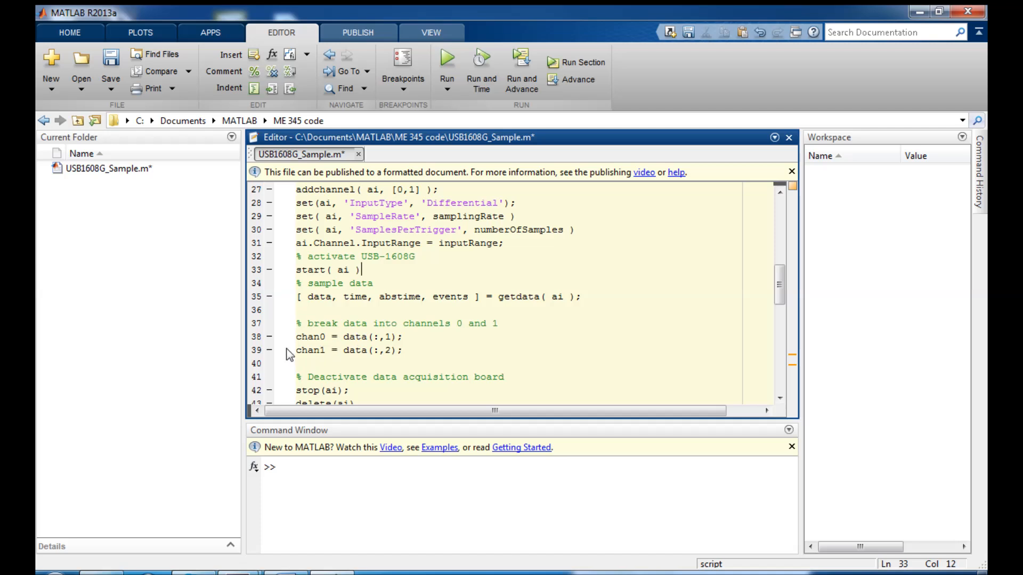
scroll("down", 3)
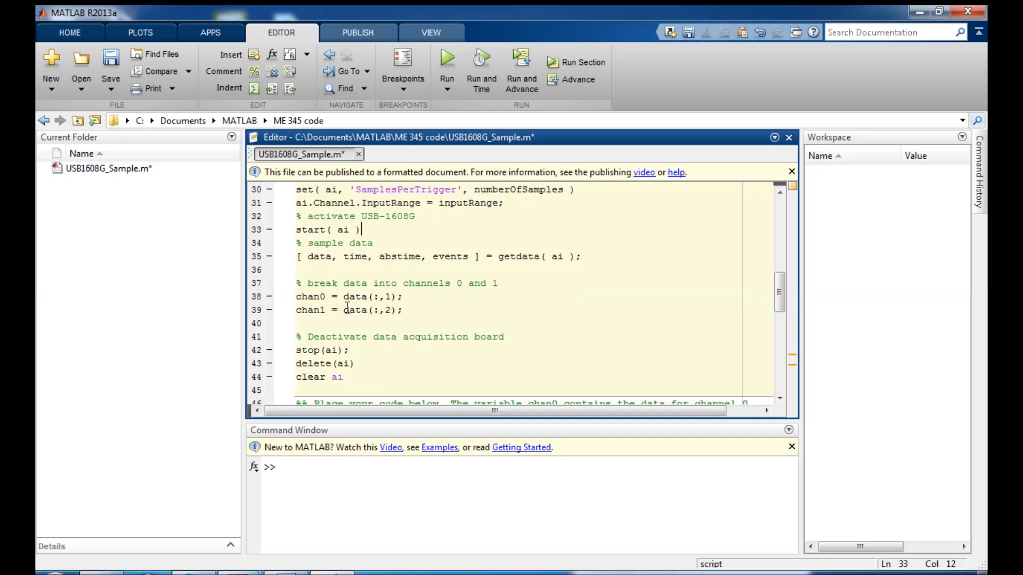
scroll("down", 3)
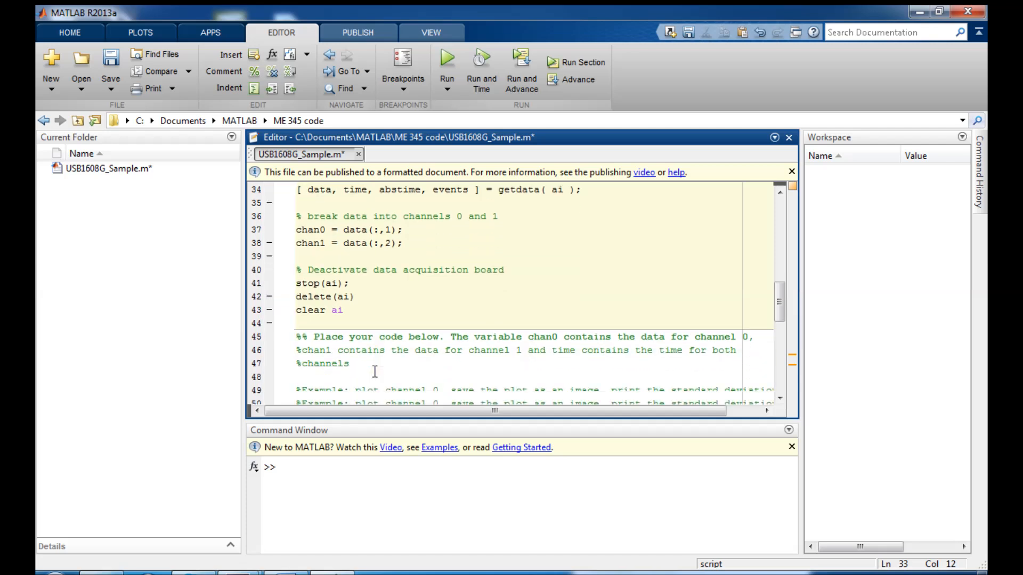
scroll("down", 3)
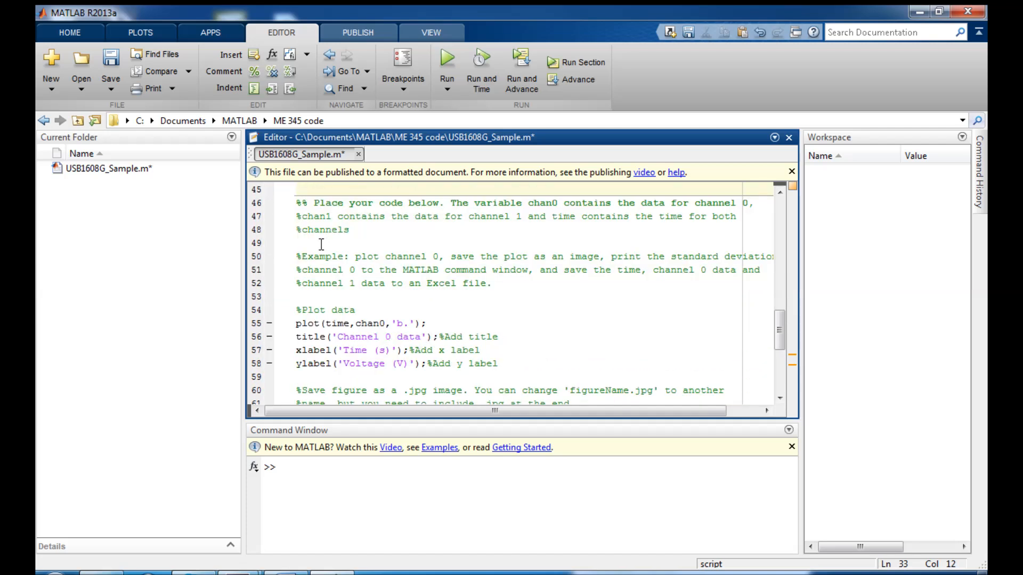
mouse_move(332, 239)
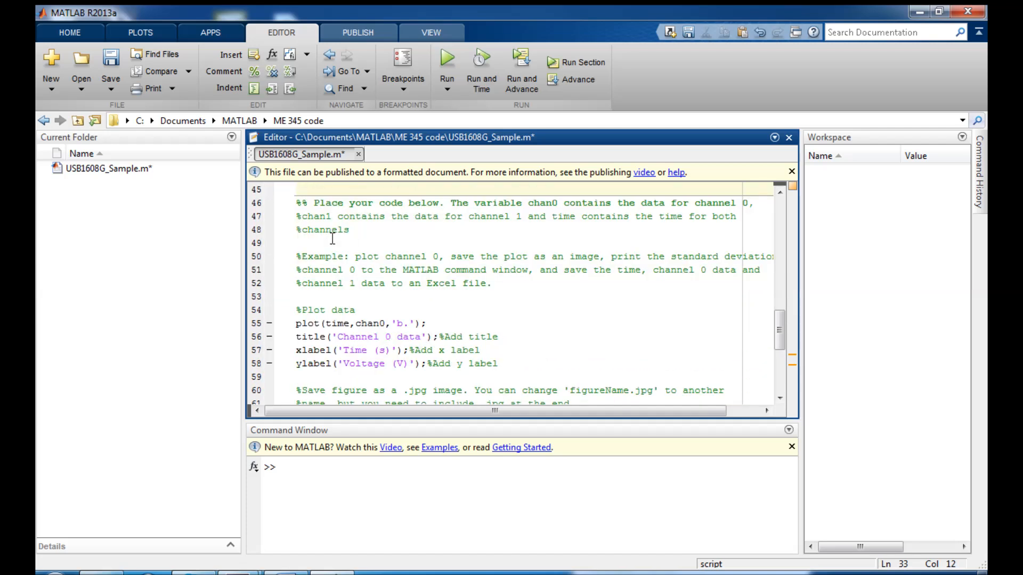
scroll("down", 3)
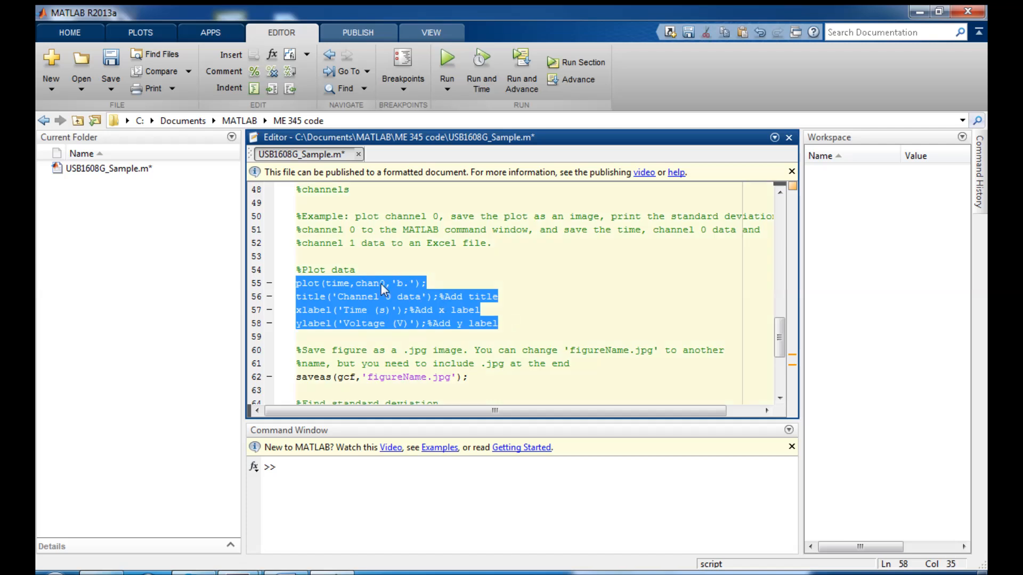
left_click(369, 283)
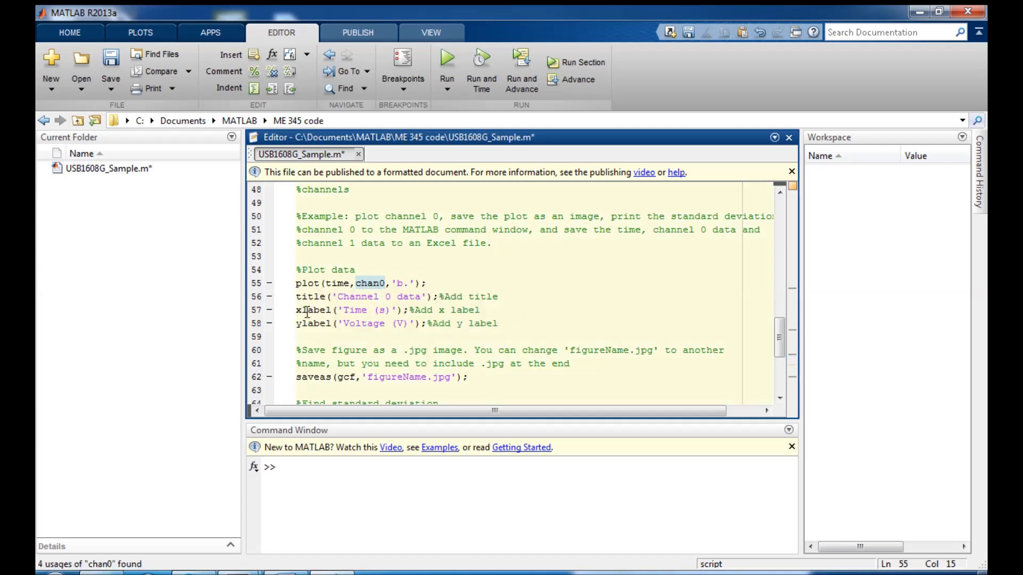
scroll("down", 3)
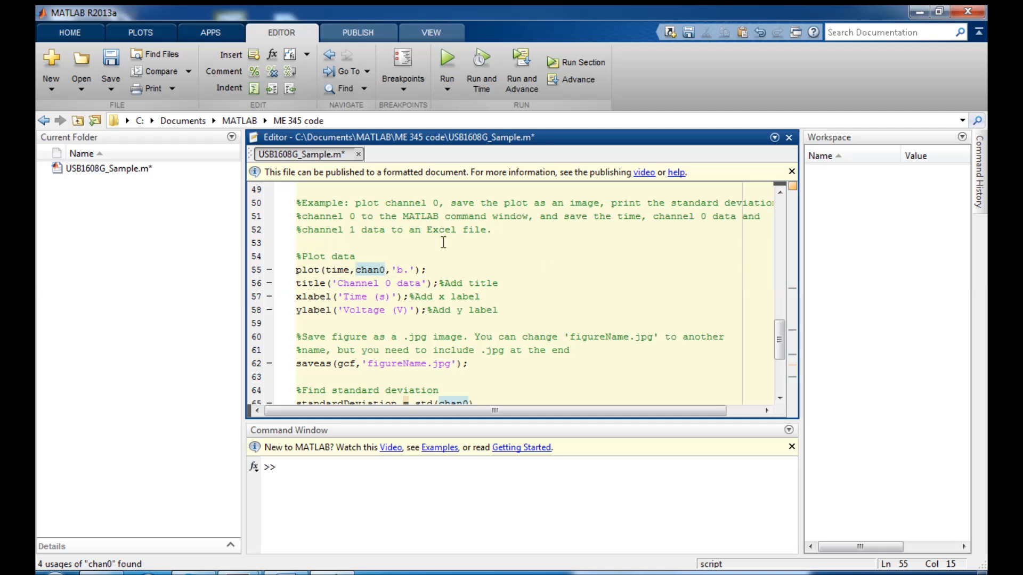
mouse_move(396, 269)
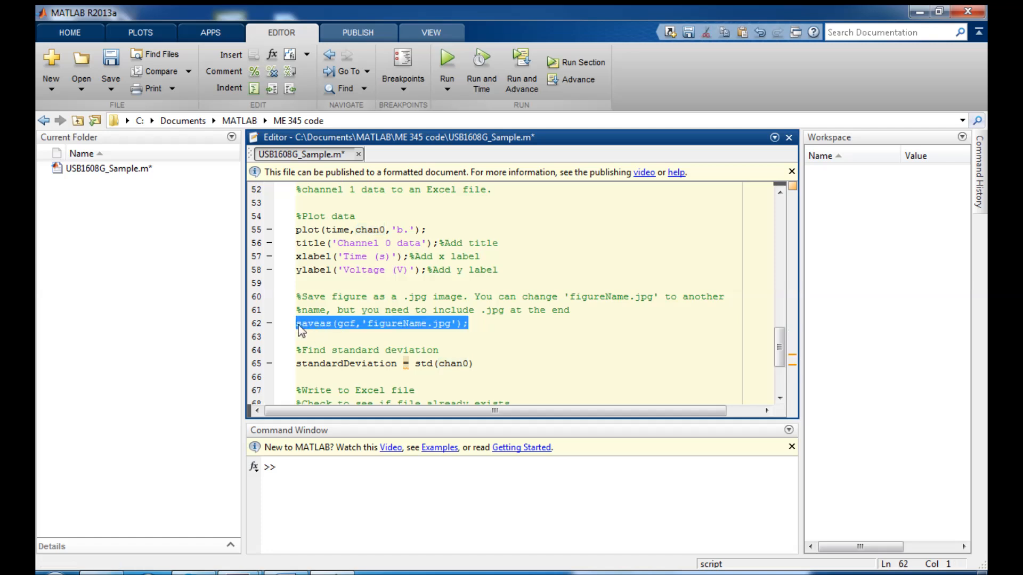
Step: Review the saveas line naming figureName.jpg, the standard deviation line and the Excel-writing code
left_click(338, 324)
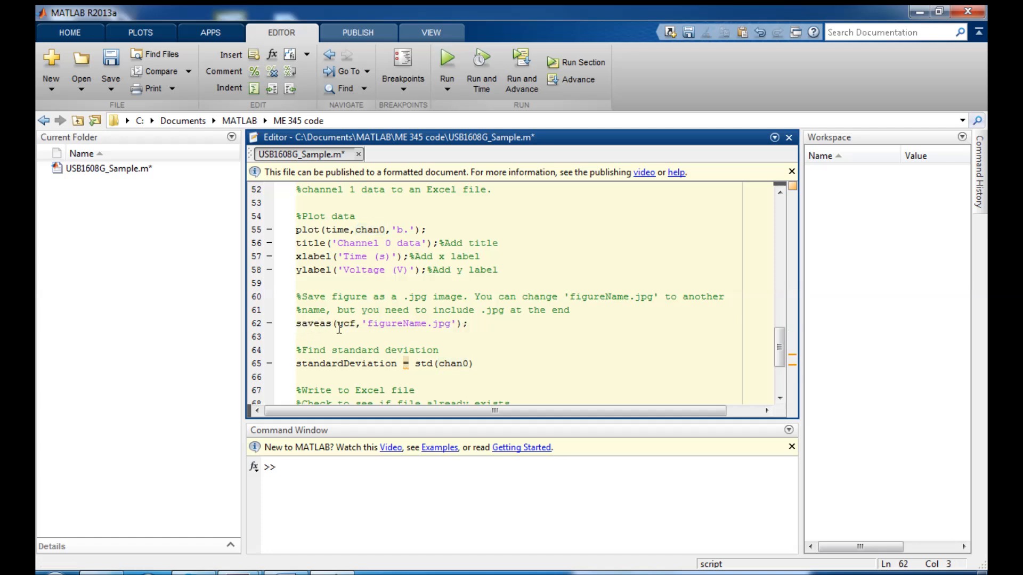
double_click(346, 324)
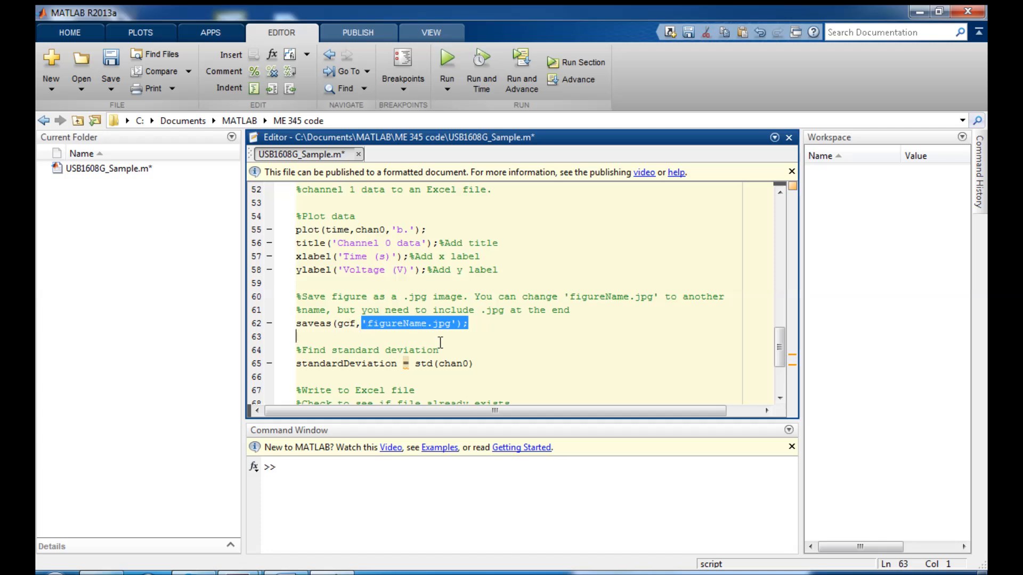
double_click(394, 323)
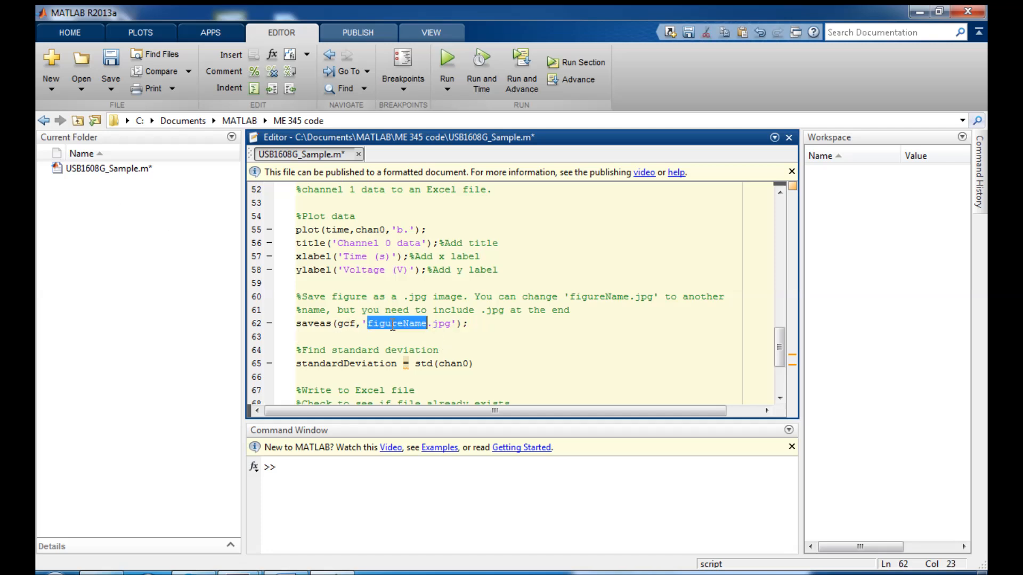
left_click(447, 324)
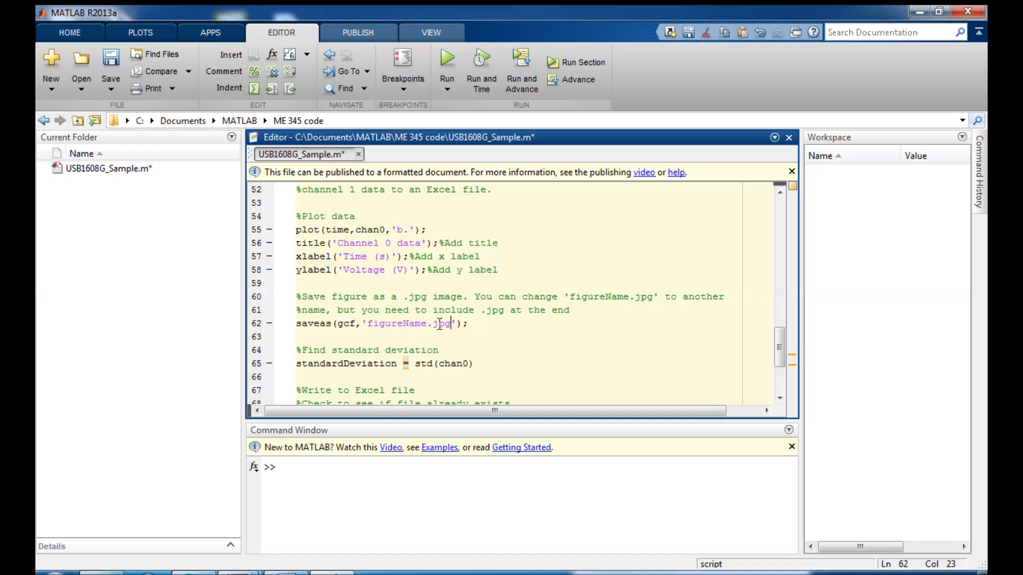
double_click(437, 324)
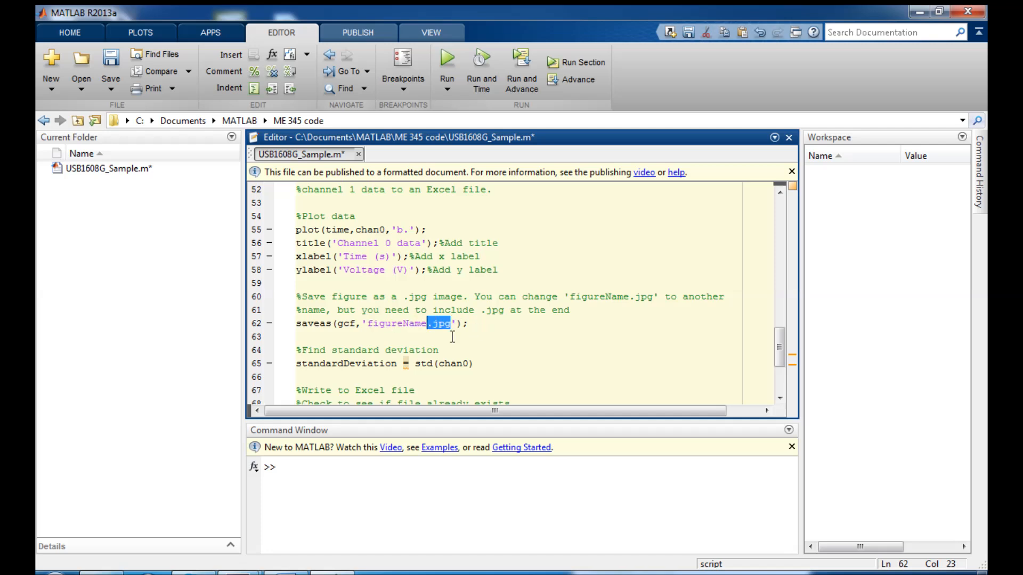
scroll("down", 3)
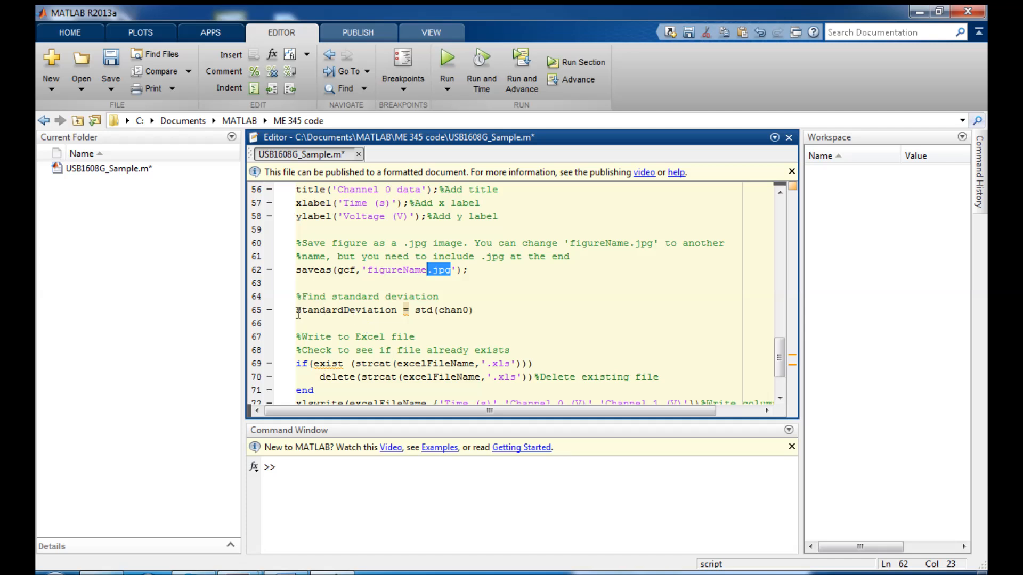
triple_click(384, 310)
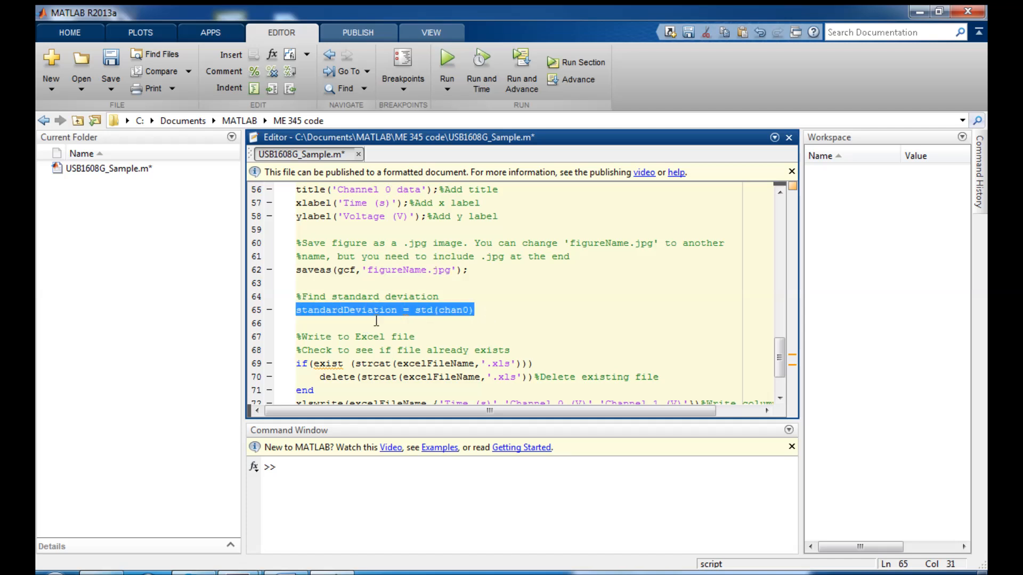
double_click(426, 310)
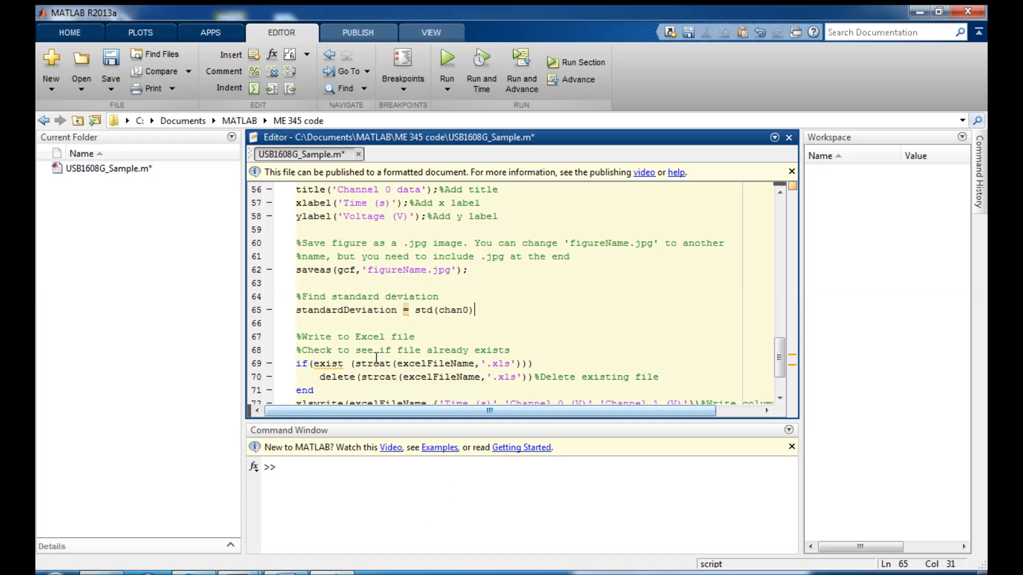
scroll("down", 3)
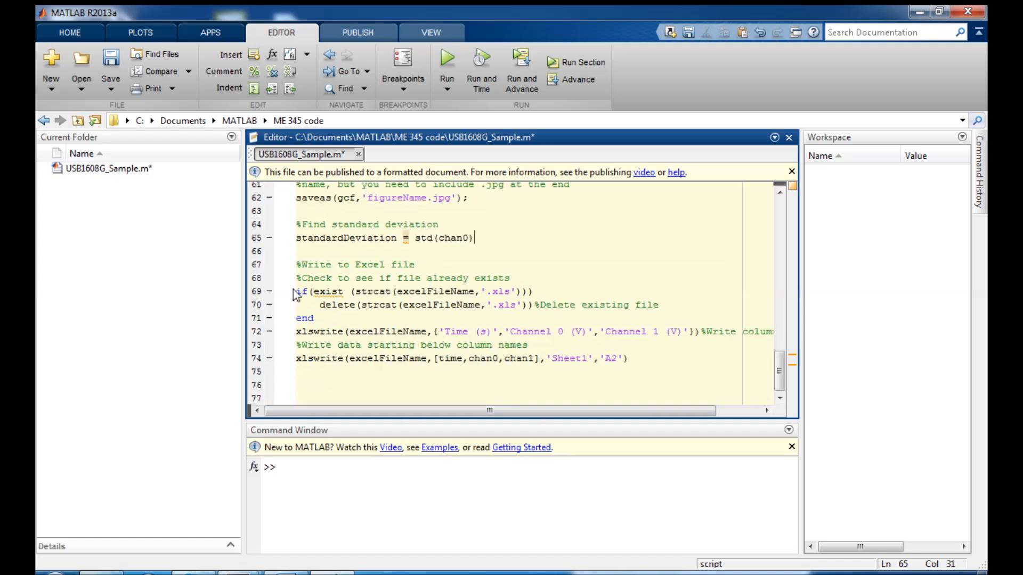
mouse_move(518, 382)
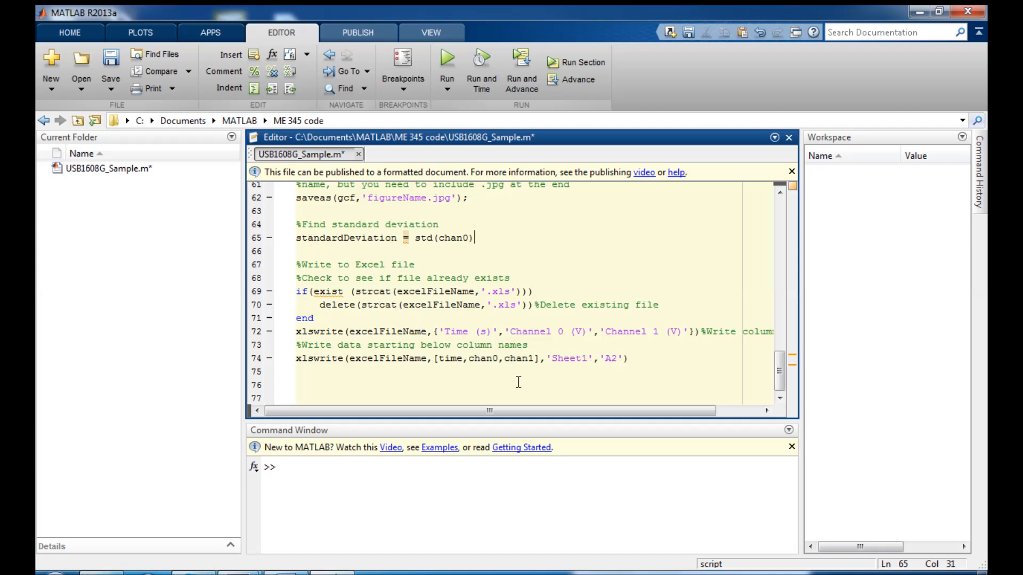
mouse_move(434, 342)
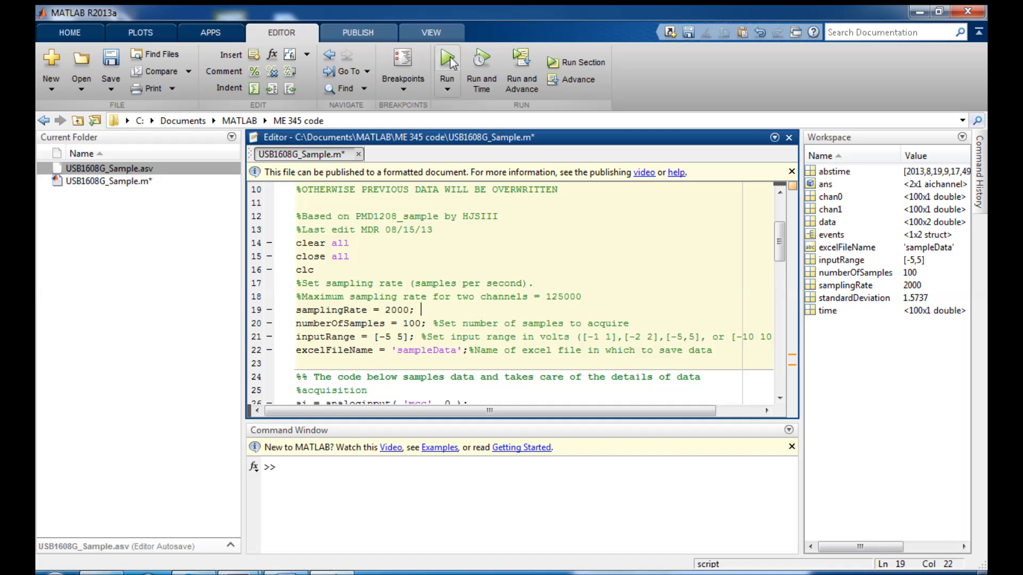
Step: Run USB1608G_Sample.m to plot the Channel 0 data and save figureName.jpg and sampleData.xls
left_click(446, 62)
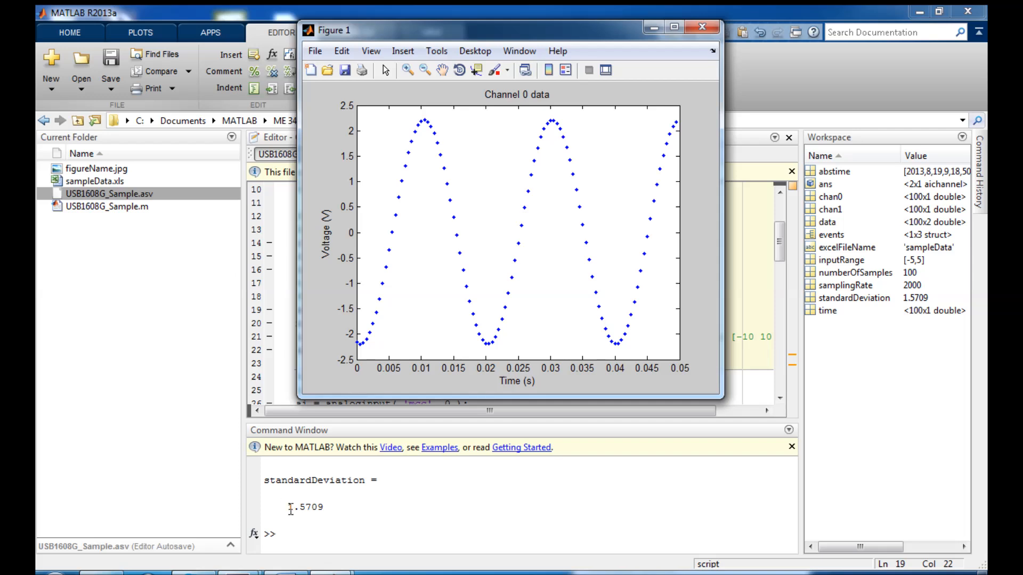
mouse_move(515, 274)
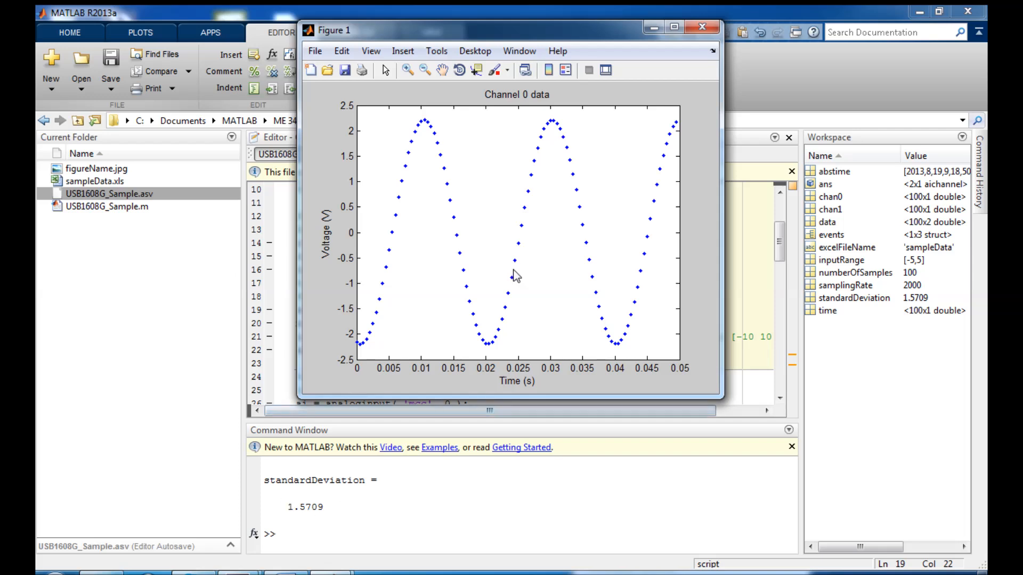
mouse_move(85, 175)
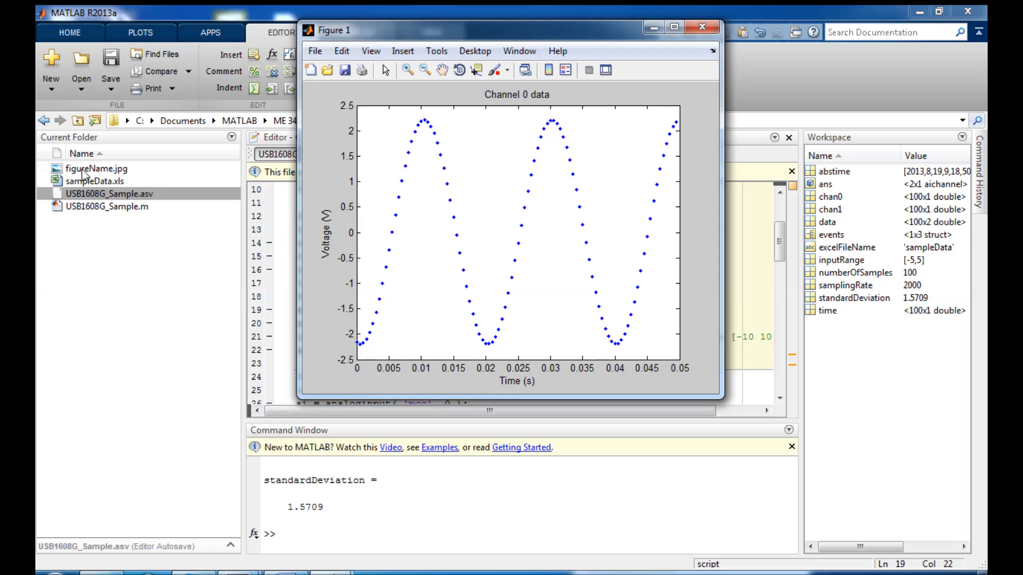
mouse_move(83, 176)
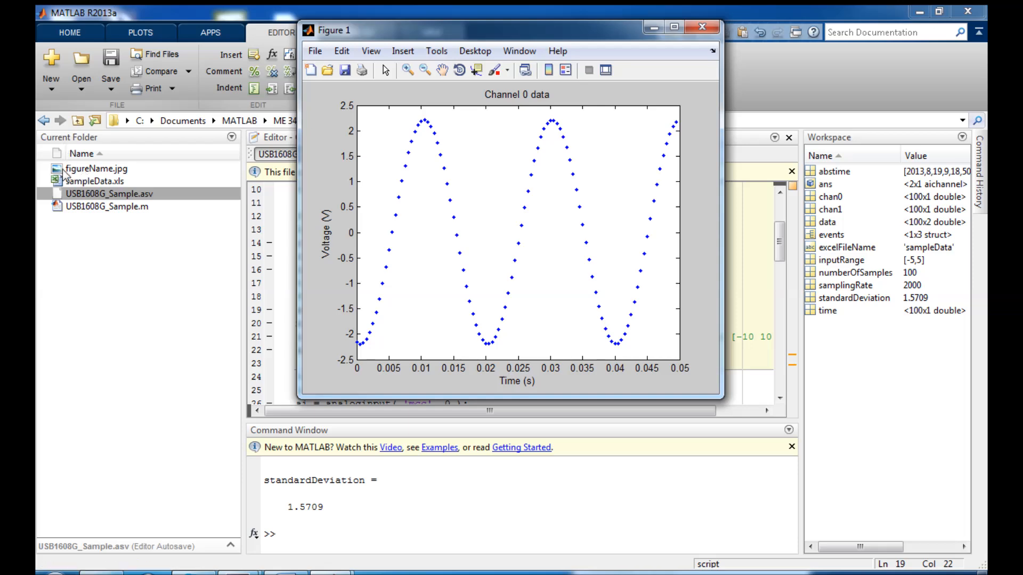
Step: Open figureName.jpg from the Current Folder in Photo Viewer, then open sampleData.xls in Excel
right_click(97, 168)
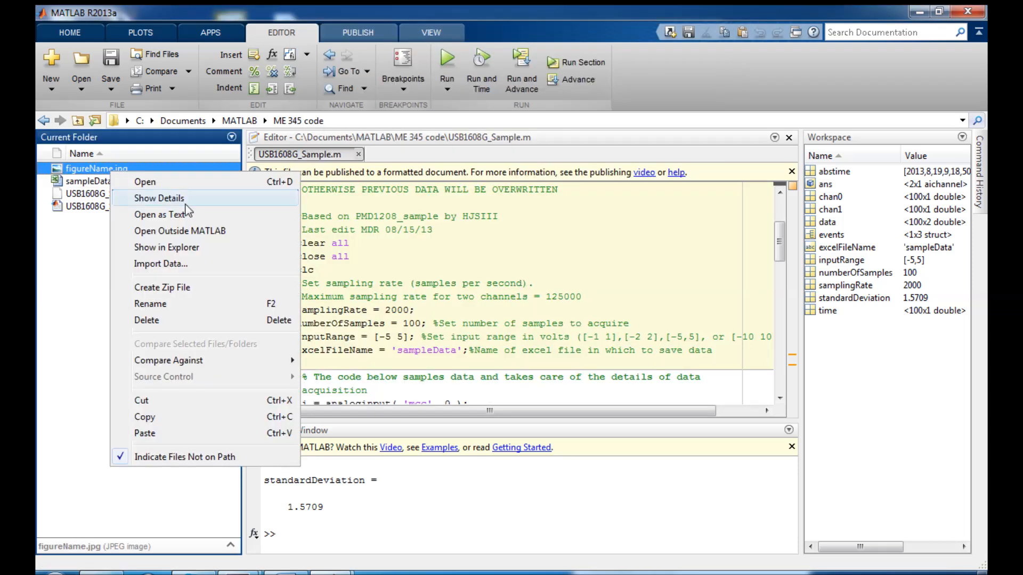
left_click(144, 181)
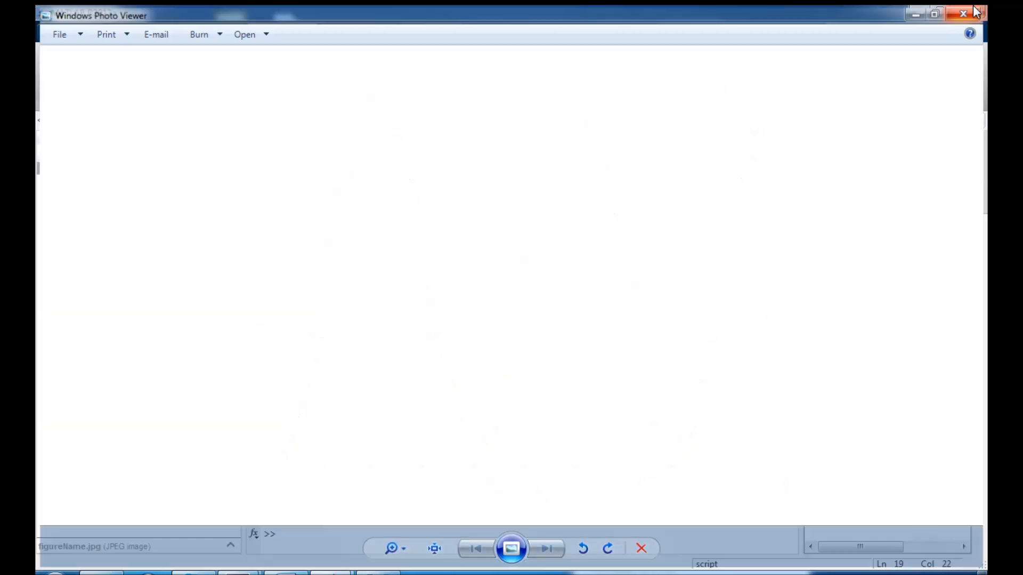
right_click(92, 181)
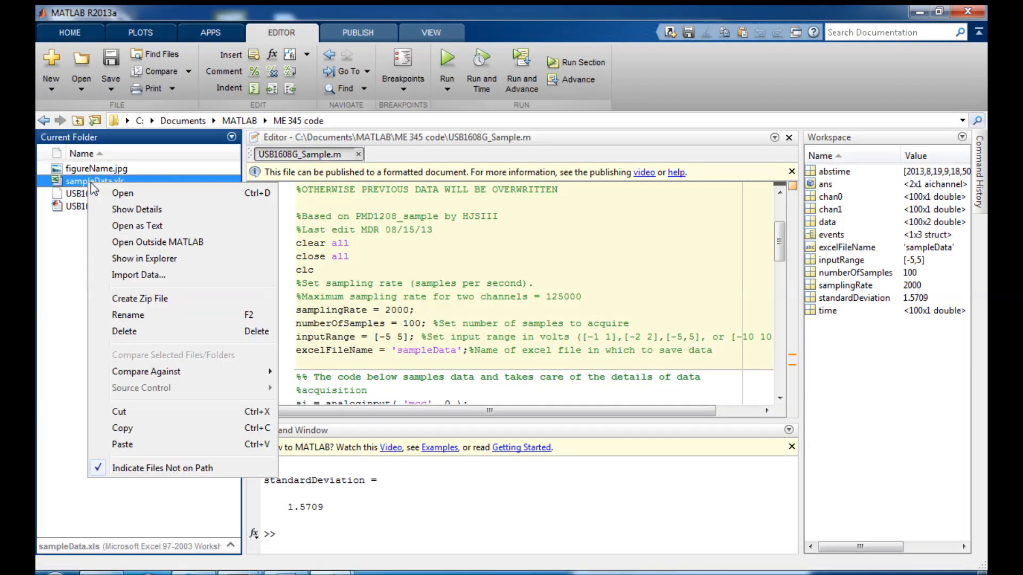
left_click(123, 193)
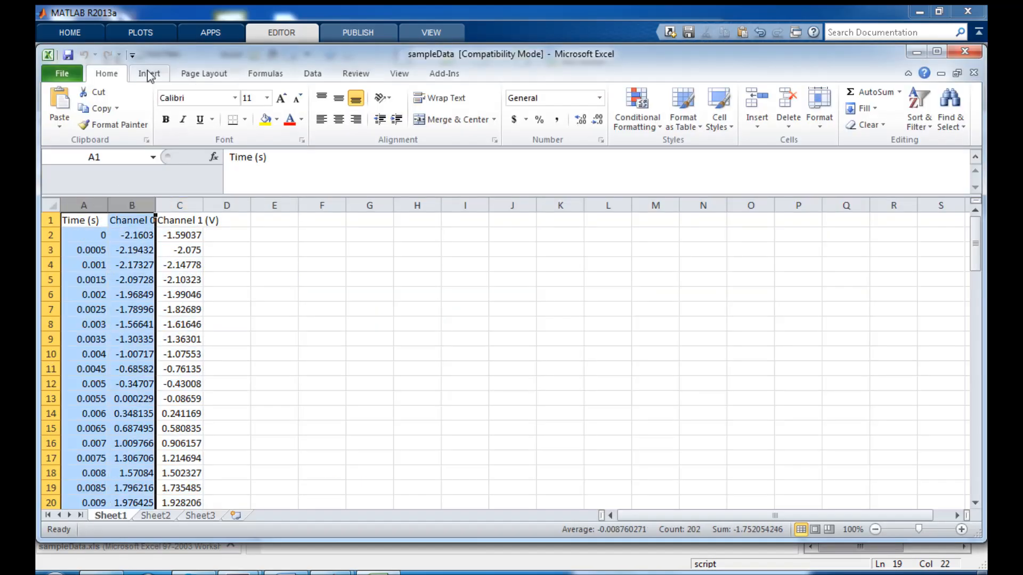
Step: Insert a Scatter with Only Markers chart of the time and channel voltage columns
left_click(482, 105)
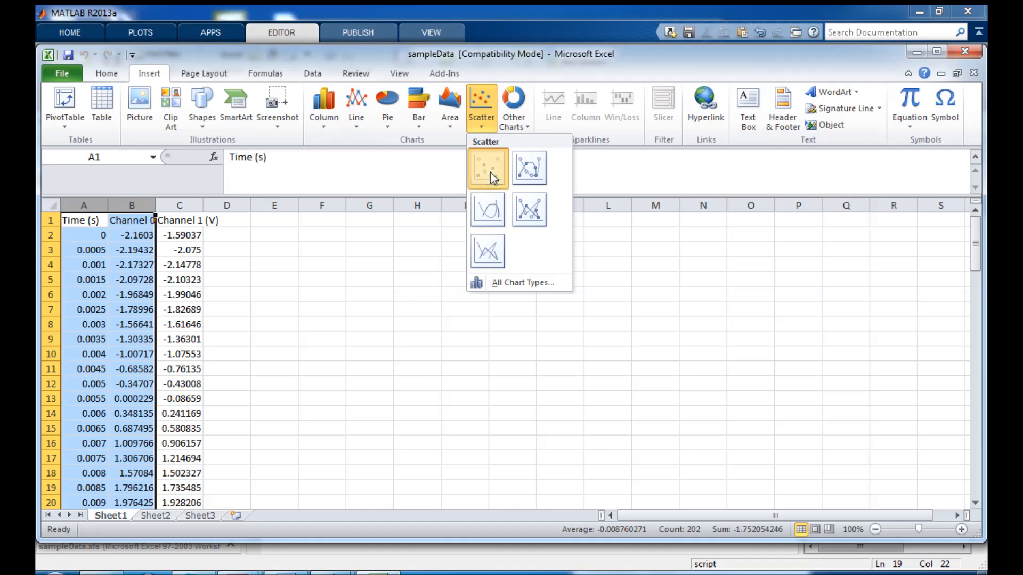
left_click(487, 168)
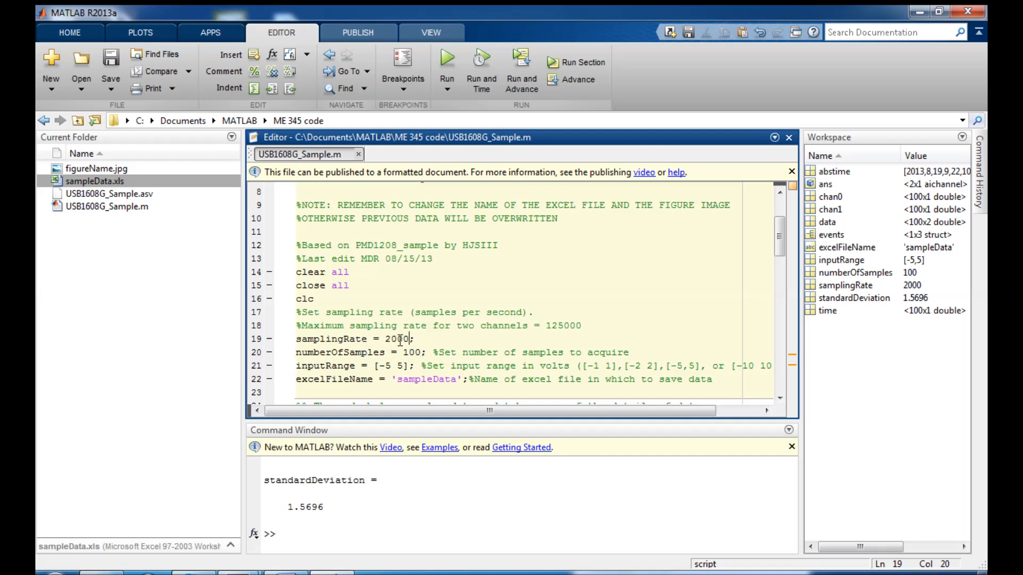
Step: Change samplingRate from 2000 to 48 and numberOfSamples from 100 to 48
double_click(394, 338)
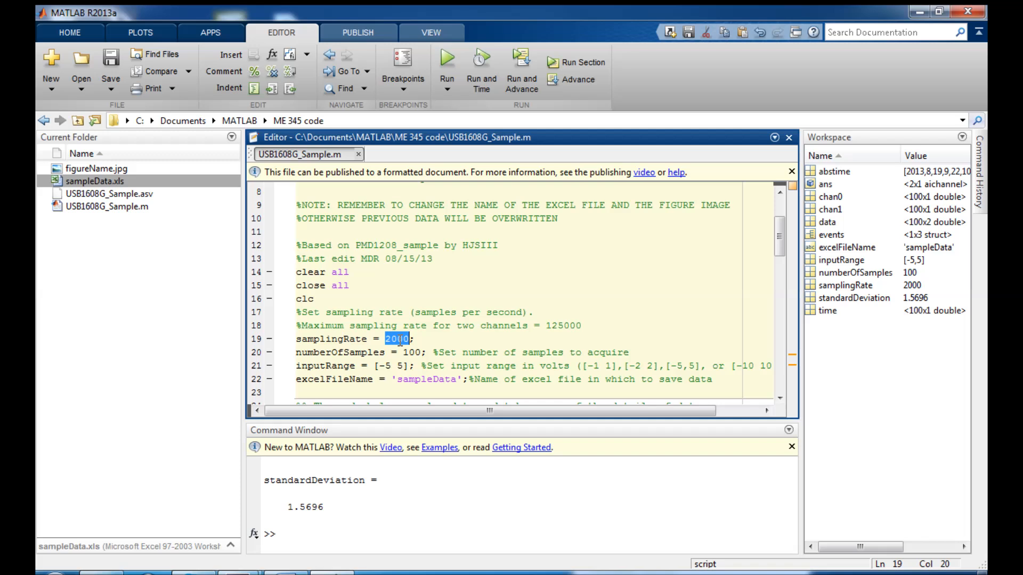
type("48")
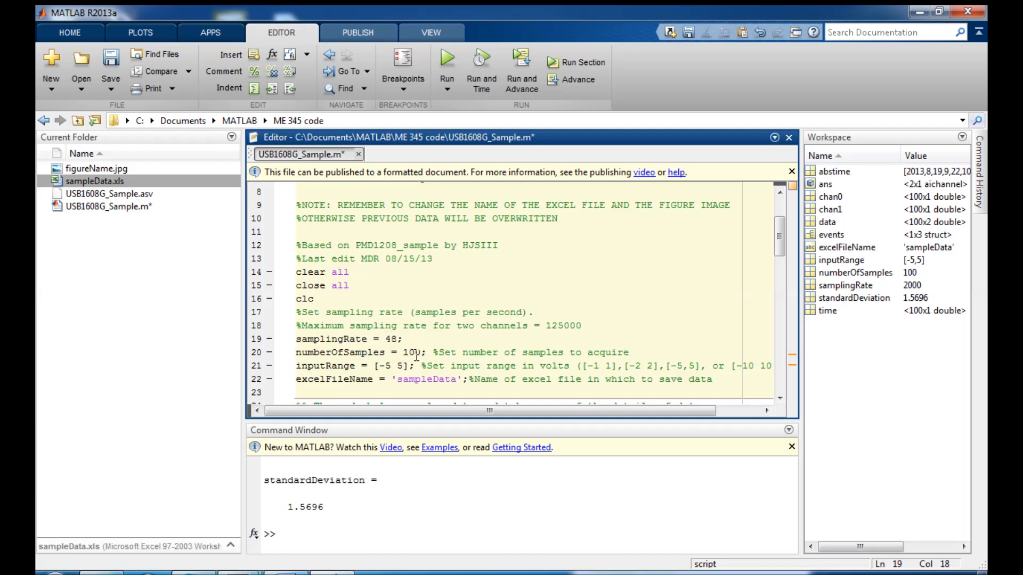
double_click(408, 352)
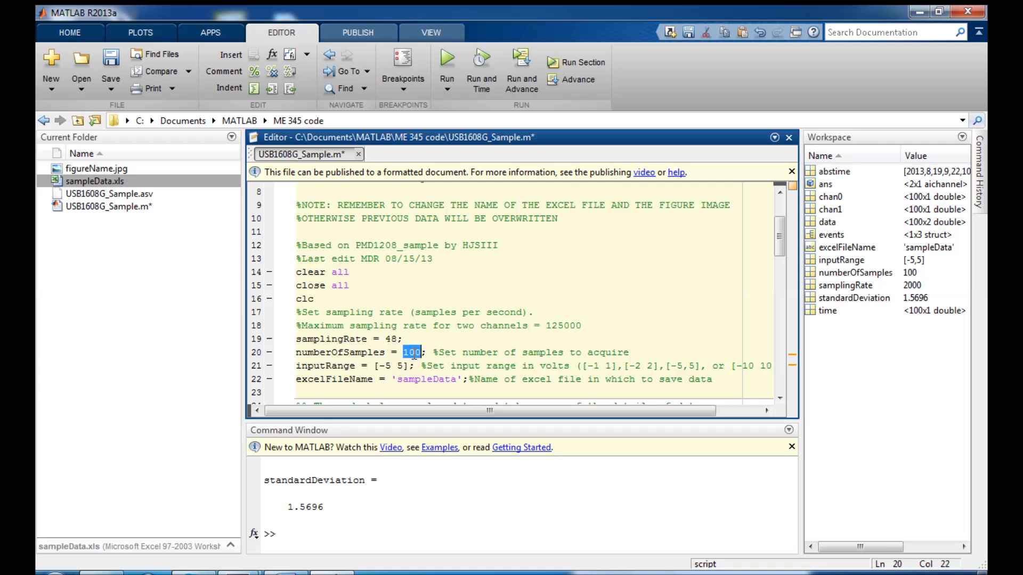
type("48")
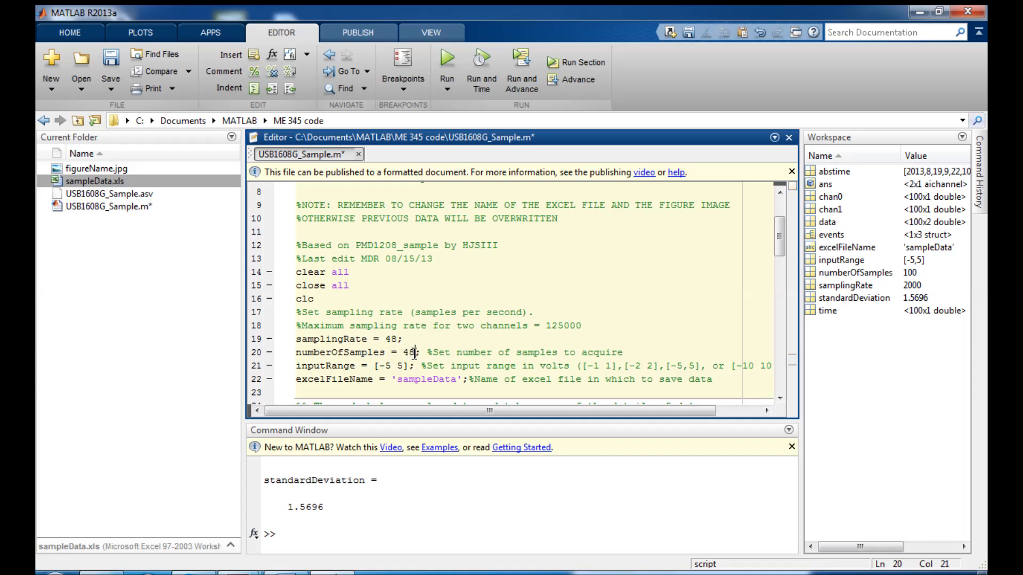
Step: Rename the saved image in the saveas command from figureName to 'aliased signal'
scroll("down", 3)
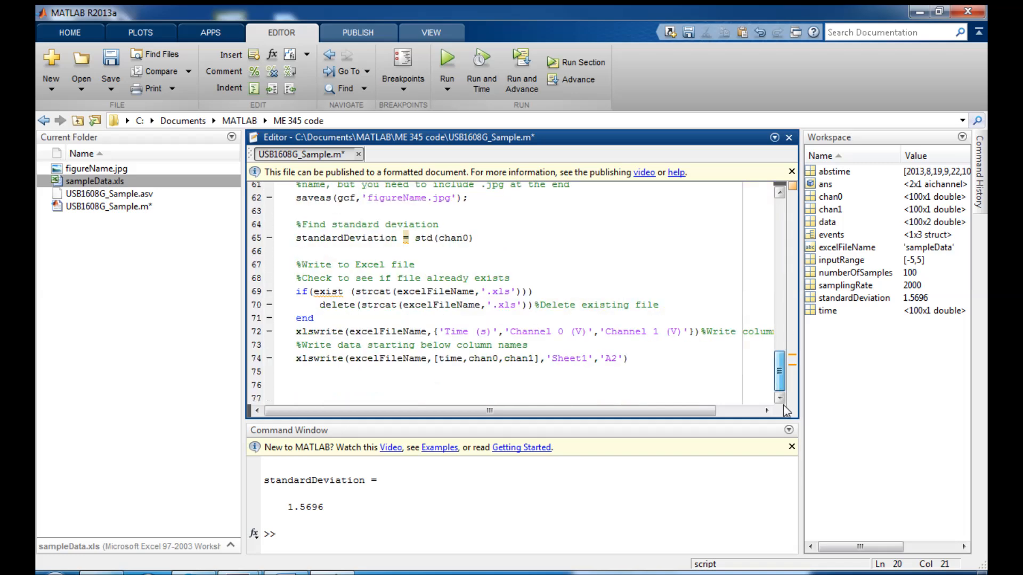
scroll("up", 3)
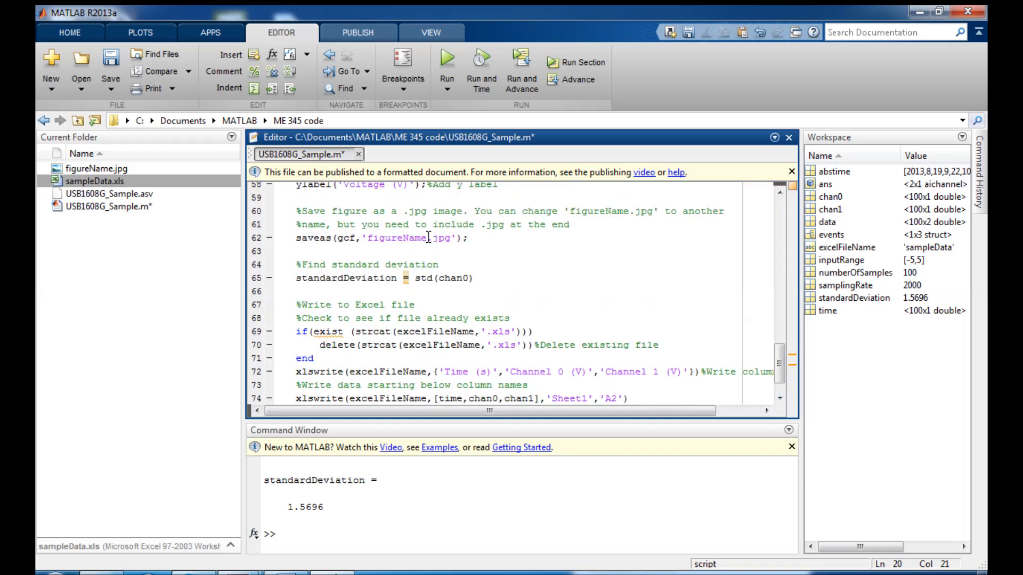
double_click(394, 238)
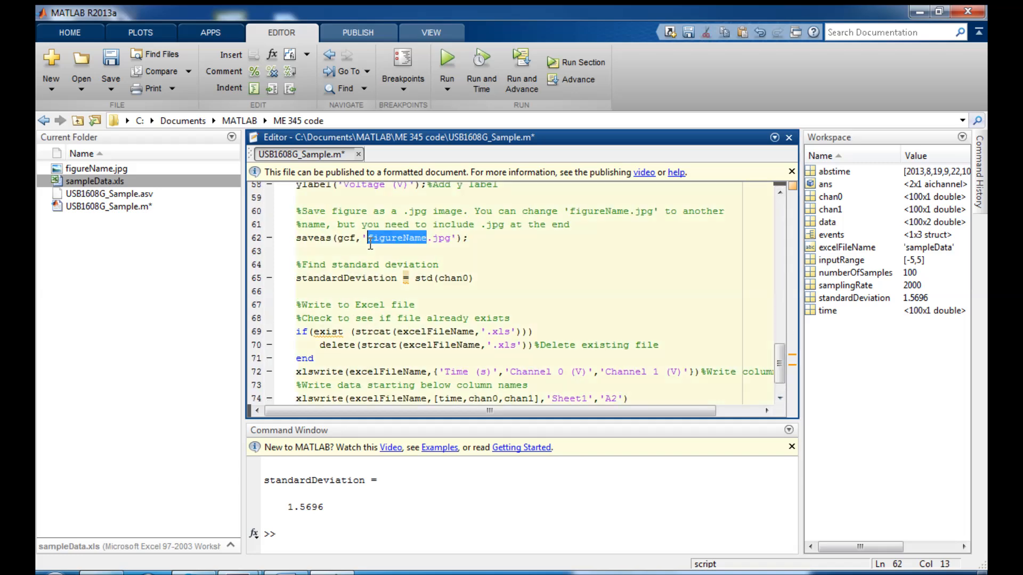
type("aliased")
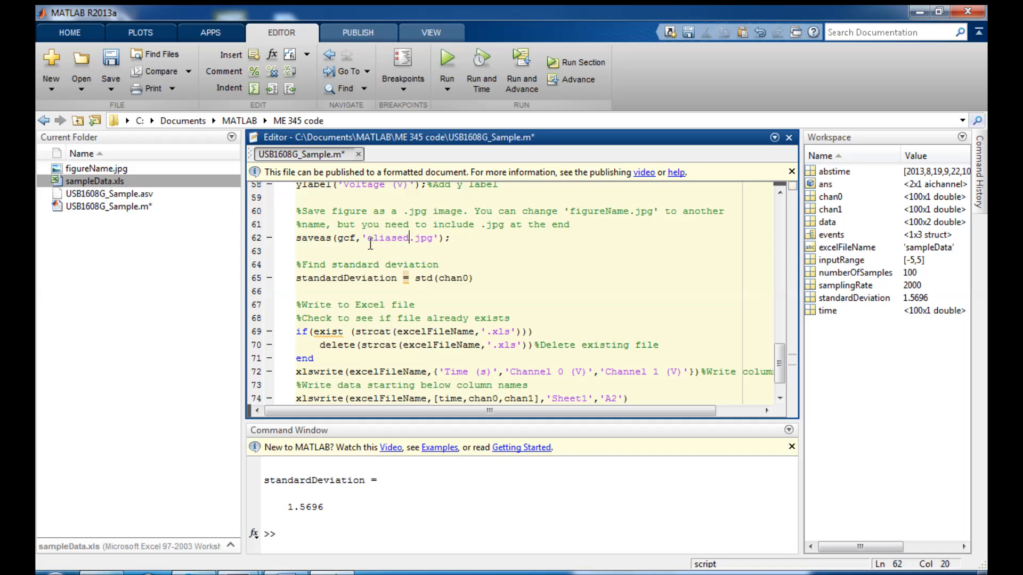
type("signal")
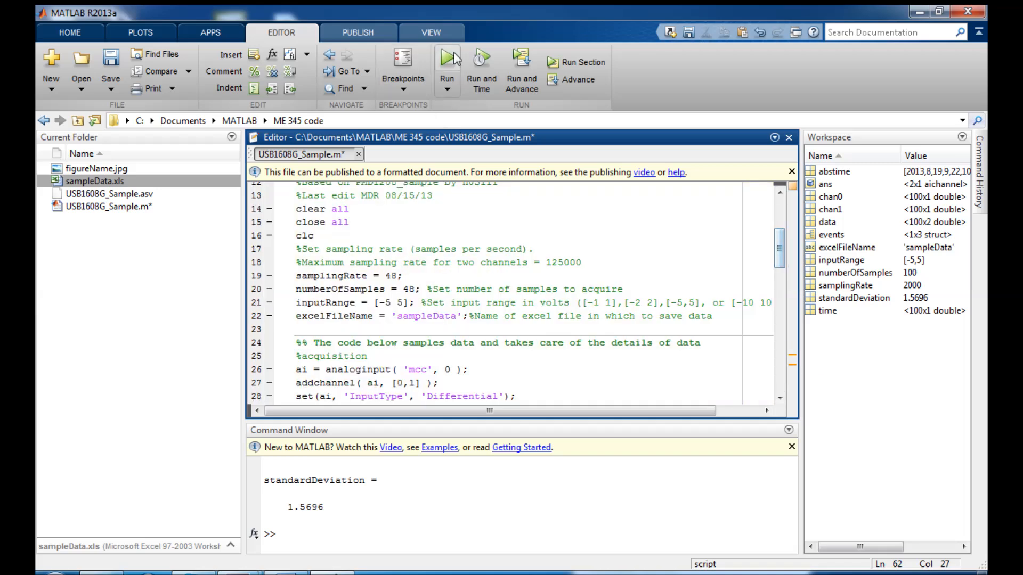
Step: Run the script at 48 samples per second, plotting the aliased Channel 0 wave and saving 'aliased signal.jpg'
left_click(446, 62)
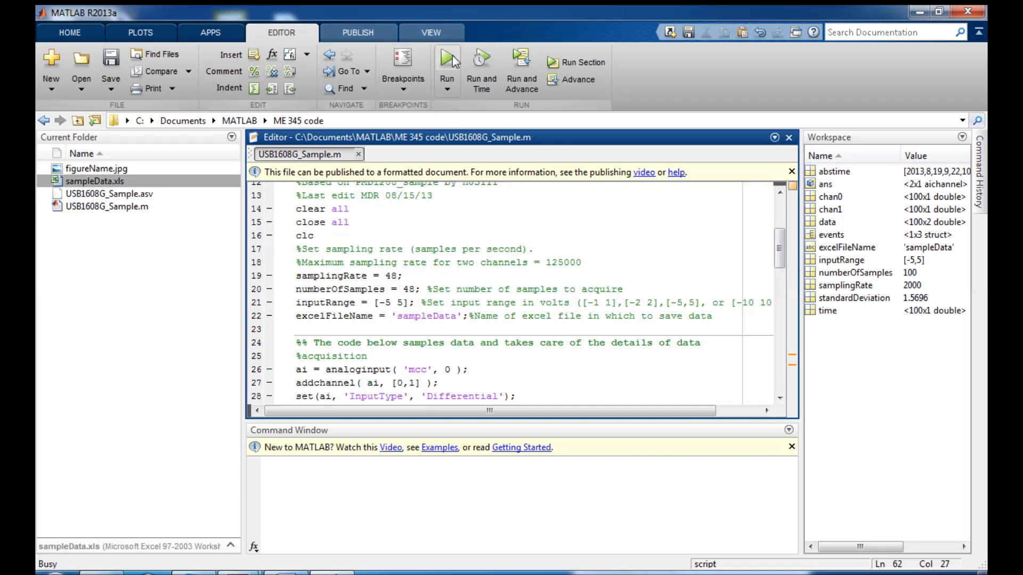
left_click(446, 62)
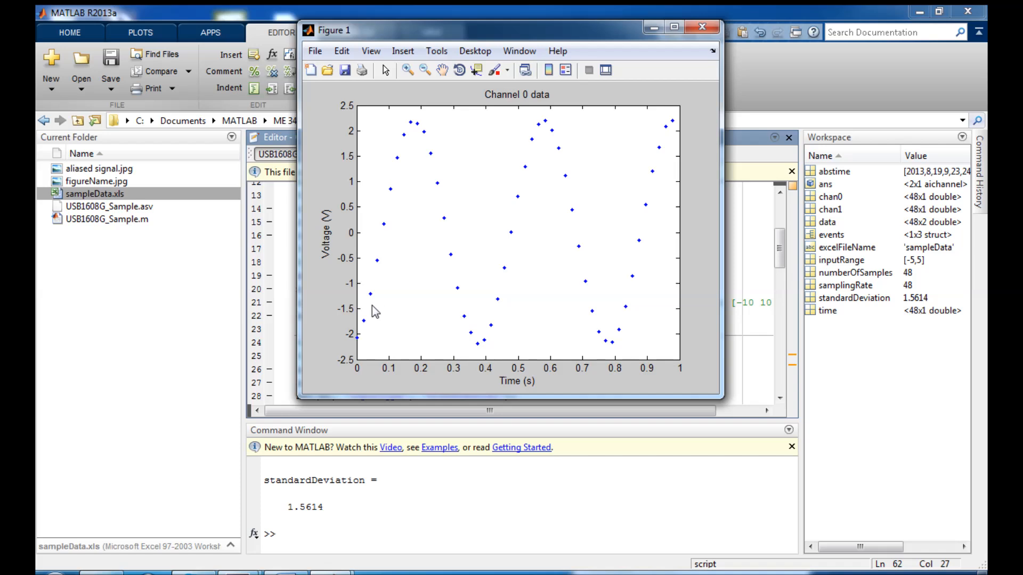
mouse_move(551, 159)
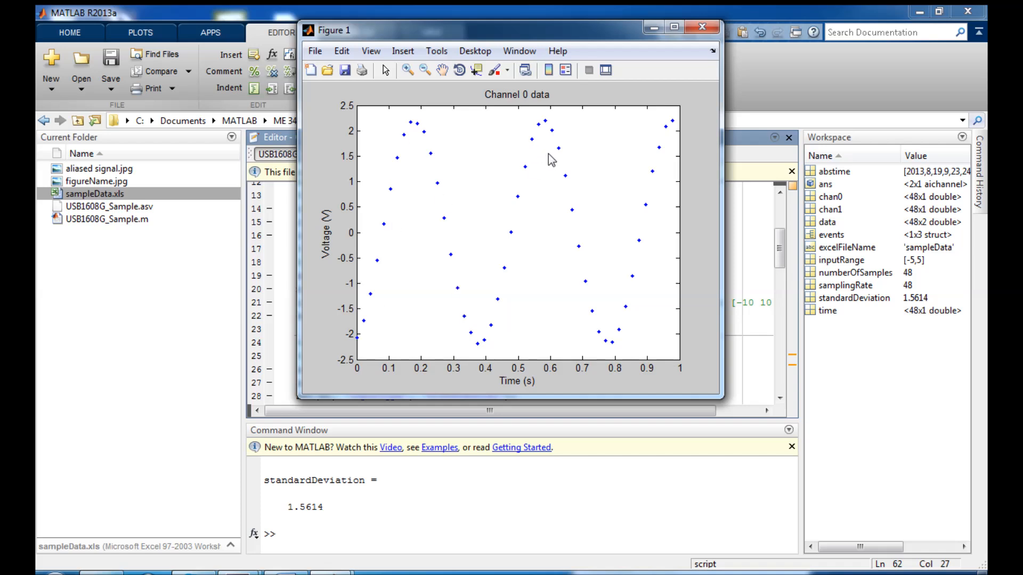
mouse_move(681, 374)
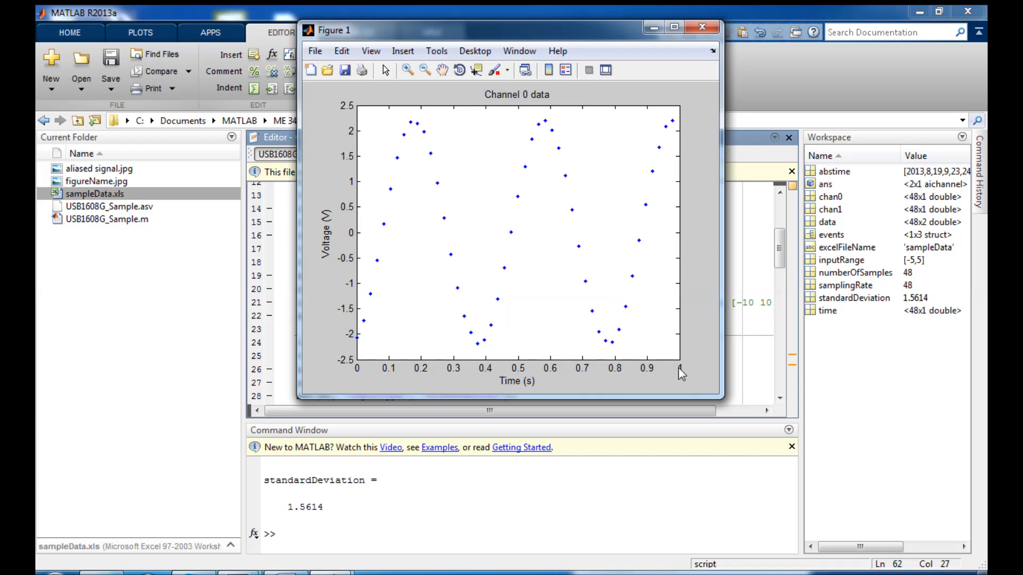
mouse_move(637, 385)
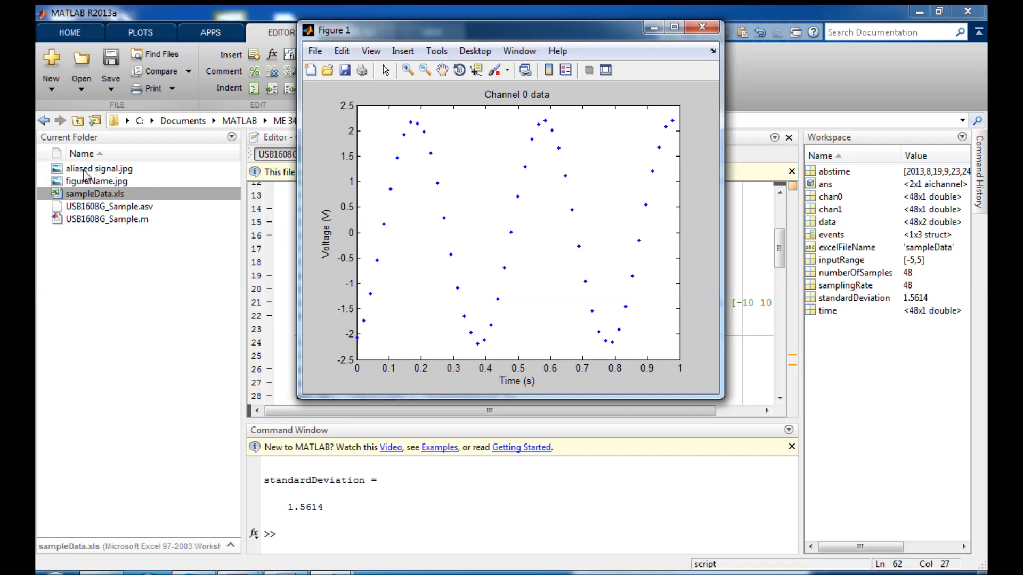
mouse_move(120, 193)
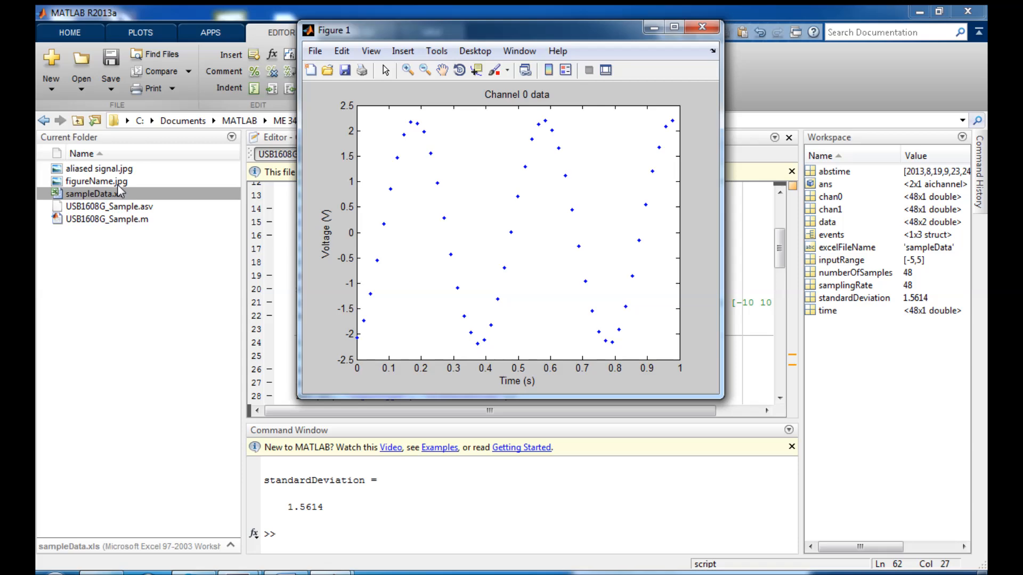
mouse_move(126, 176)
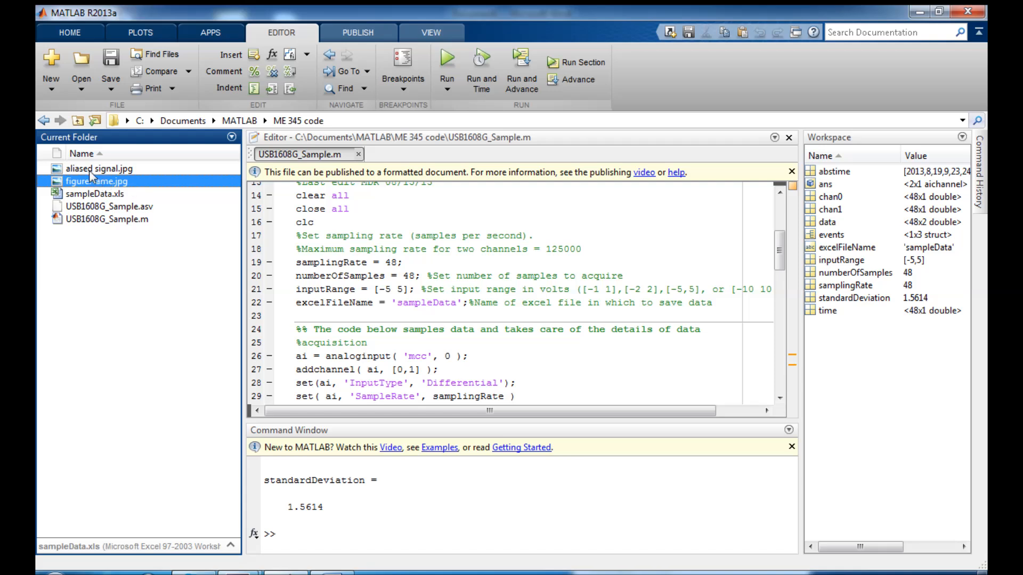
Step: Paste the aliased plot under My Report, size it 3 by 4 inches and center it
left_click(99, 168)
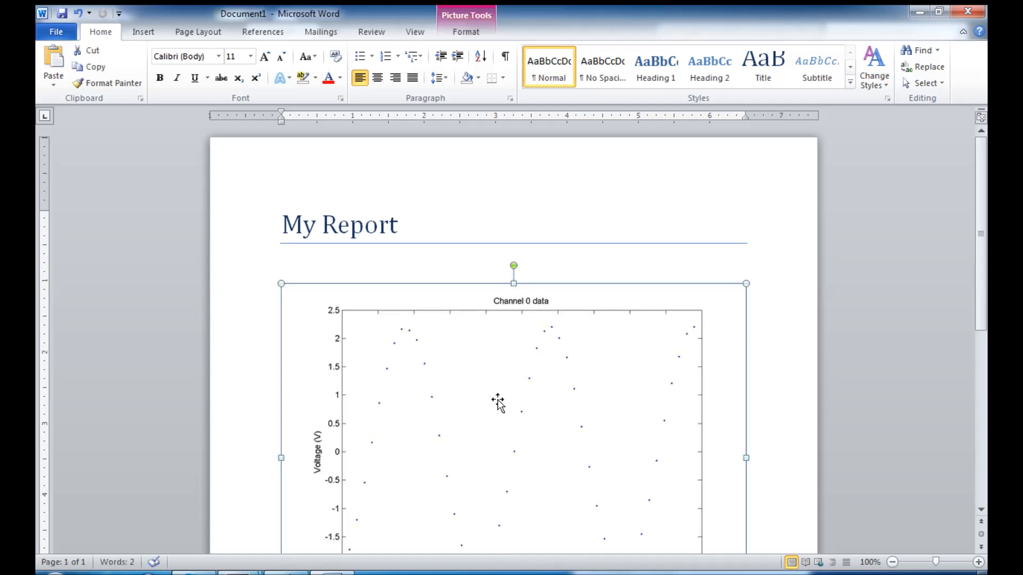
left_click(466, 31)
type("4\"")
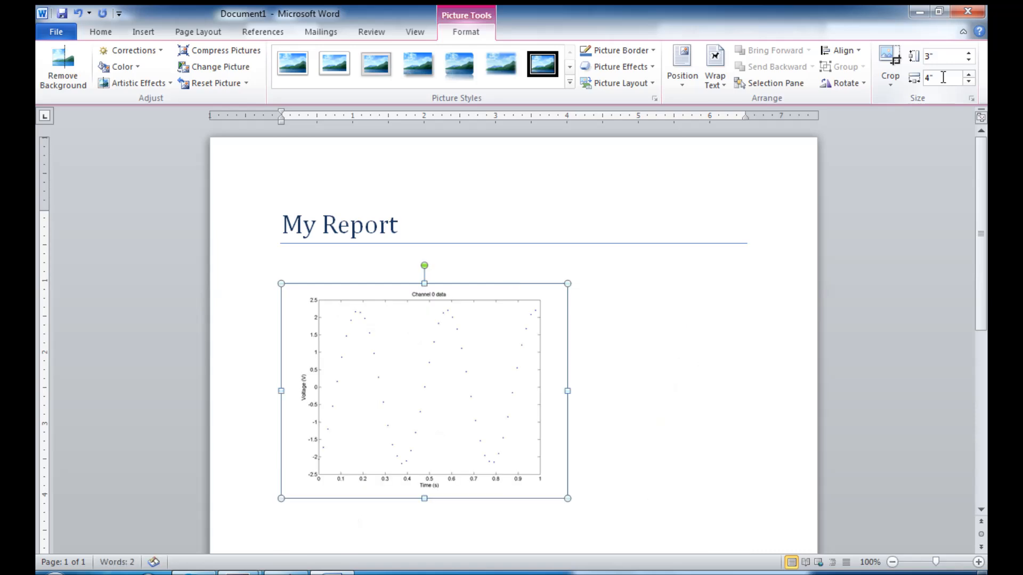
left_click(100, 31)
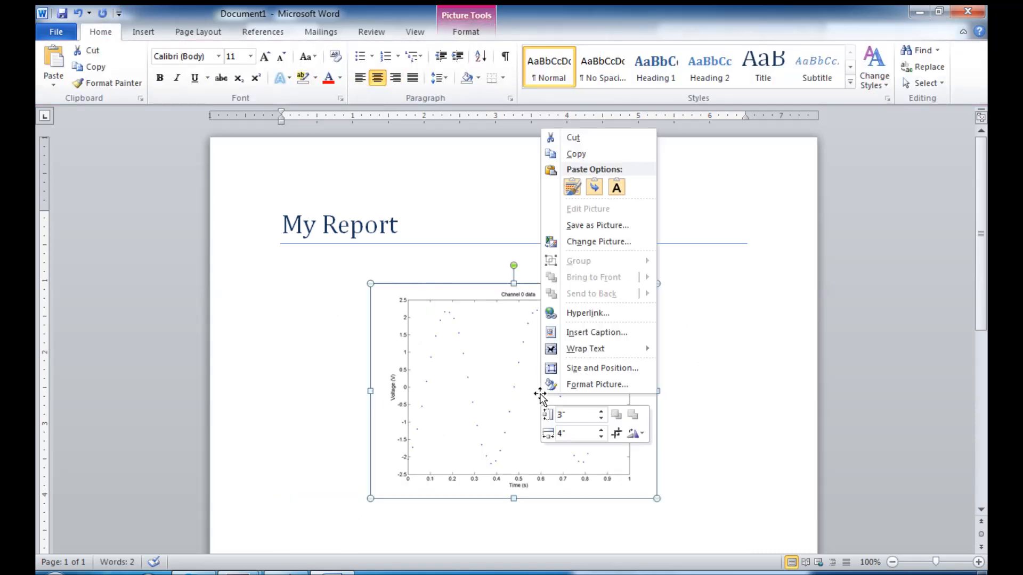
mouse_move(613, 332)
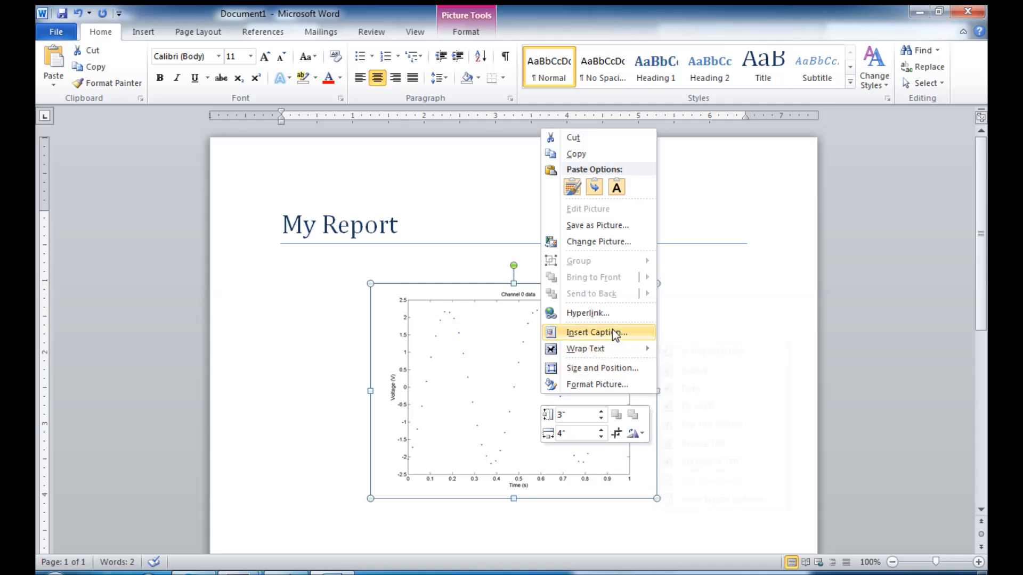
Step: Caption the plot 'Figure 1: Aliased signal'
left_click(596, 332)
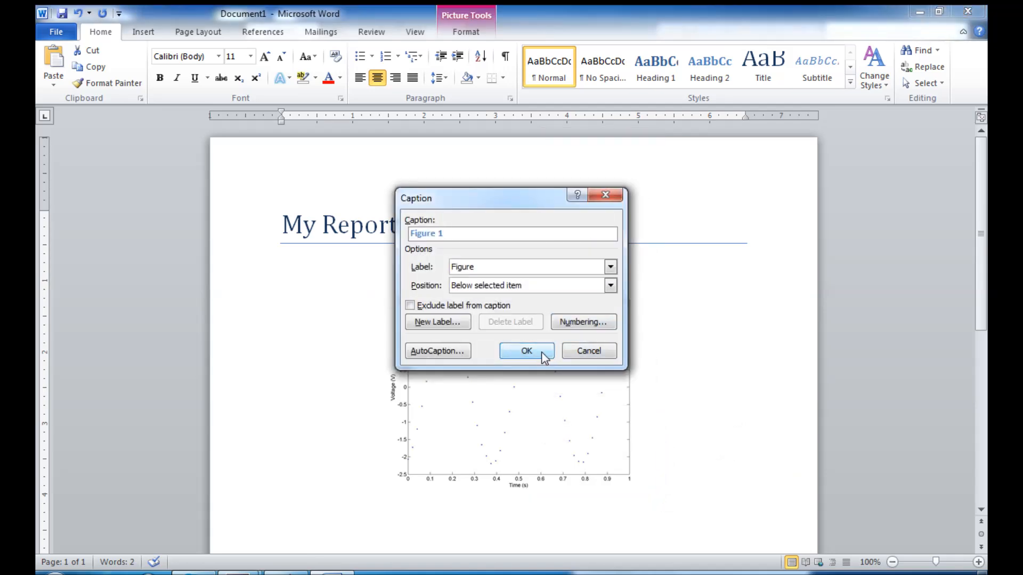
type(":")
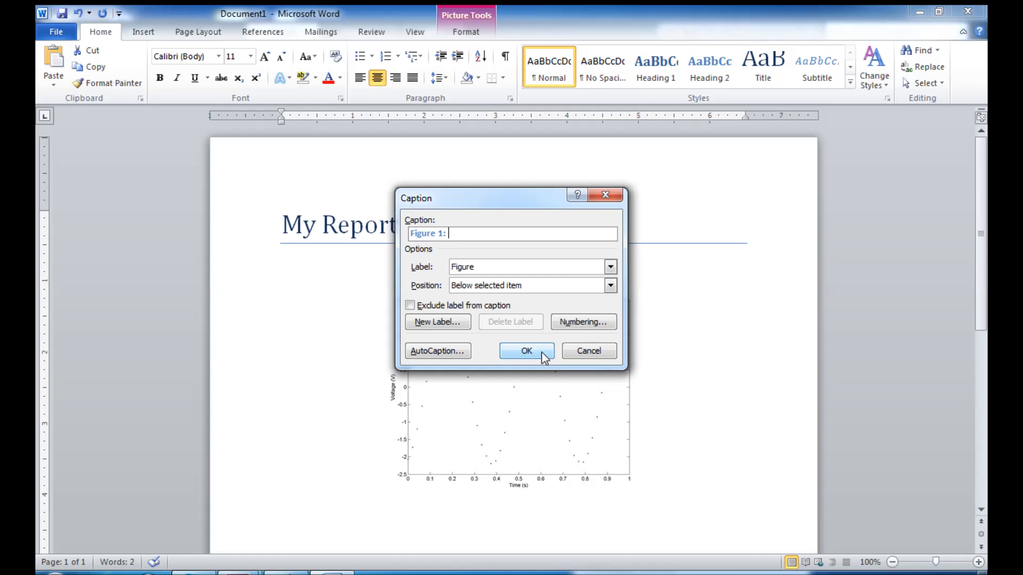
type("Aliased s")
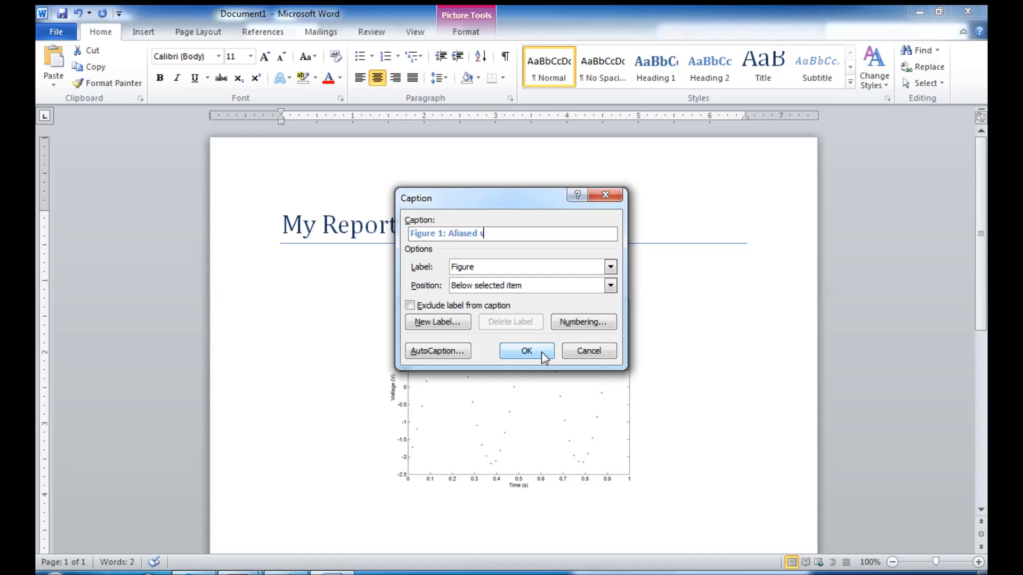
left_click(525, 350)
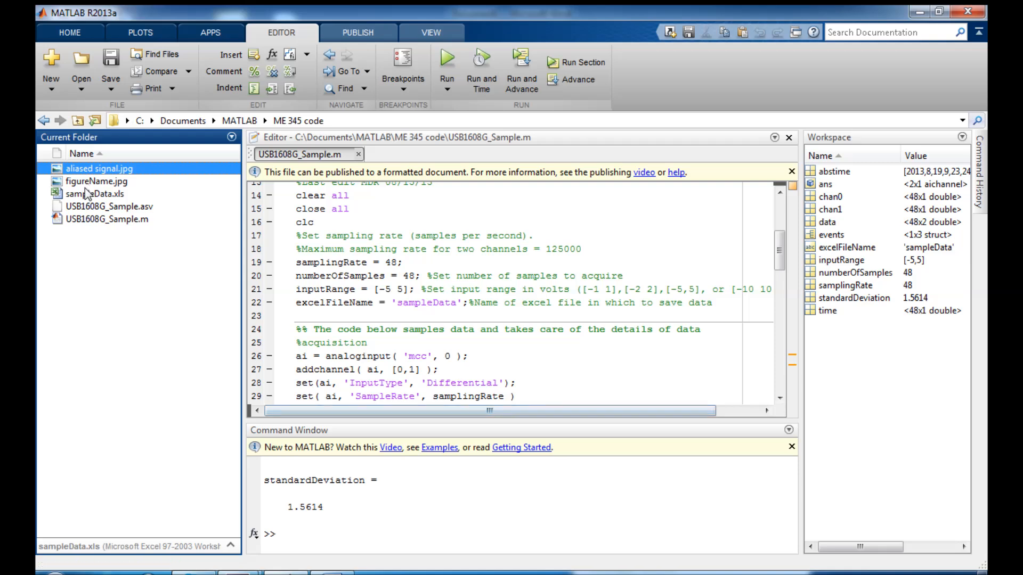
Step: Paste the original signal plot above the aliased one, resized and centered
left_click(96, 181)
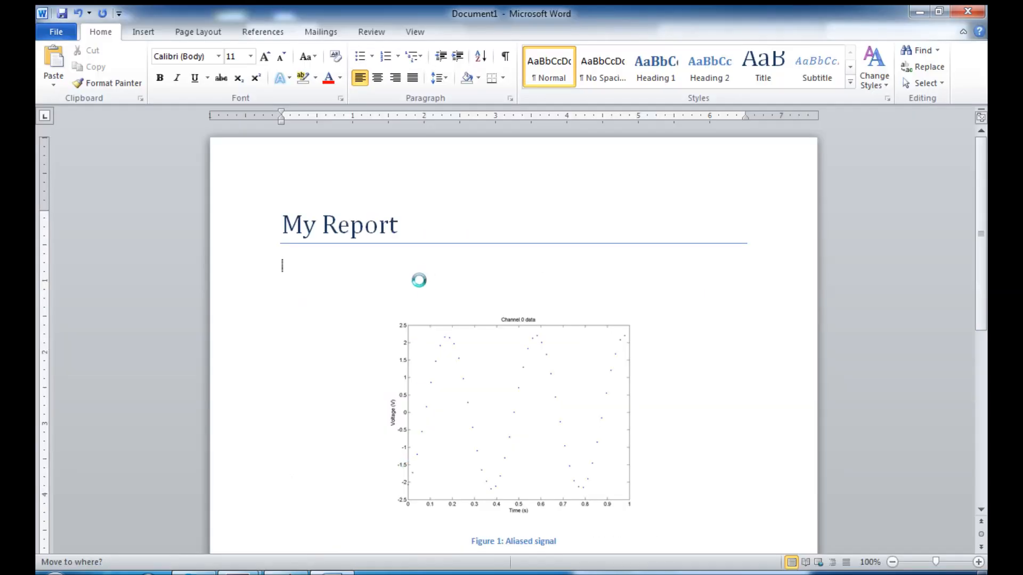
left_click(513, 411)
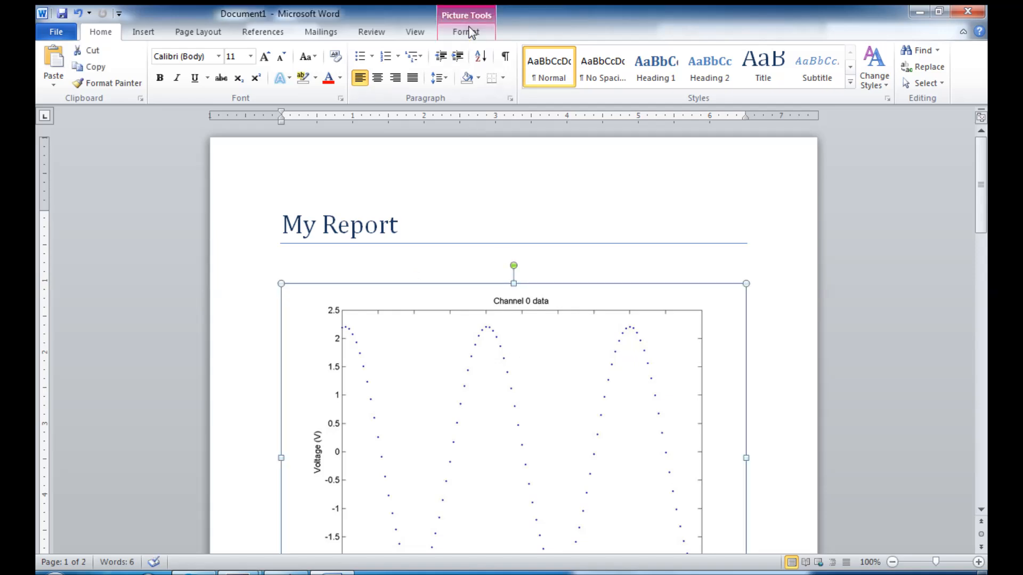
left_click(466, 31)
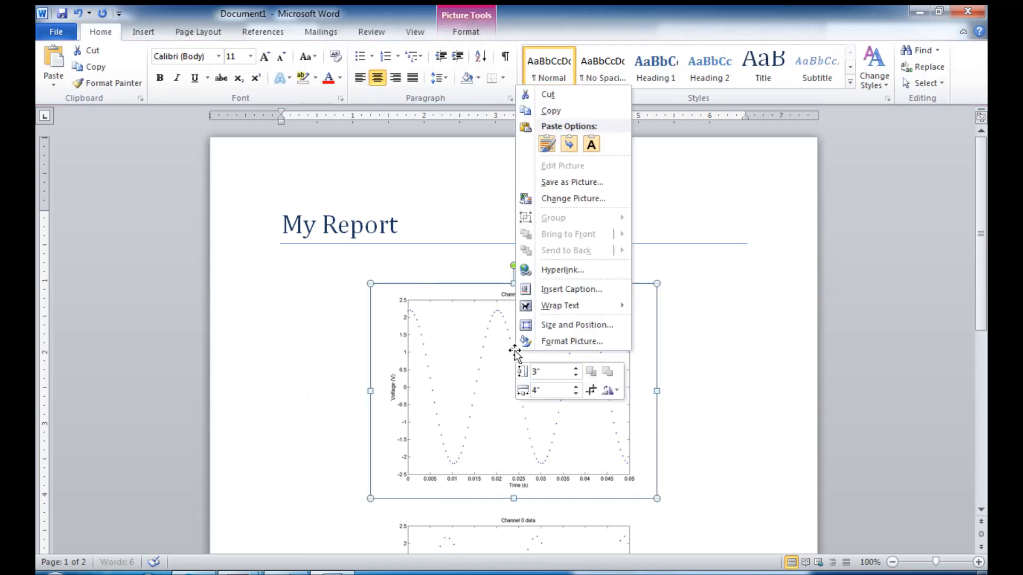
Step: Caption it 'Figure 1: Original signal', renumbering the aliased plot to Figure 2
left_click(572, 289)
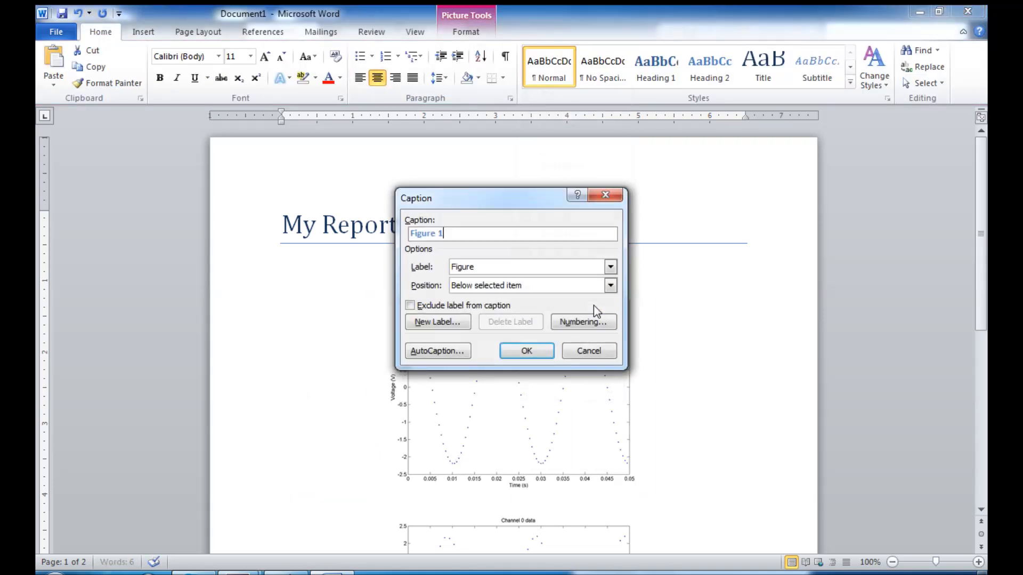
type(": Orig")
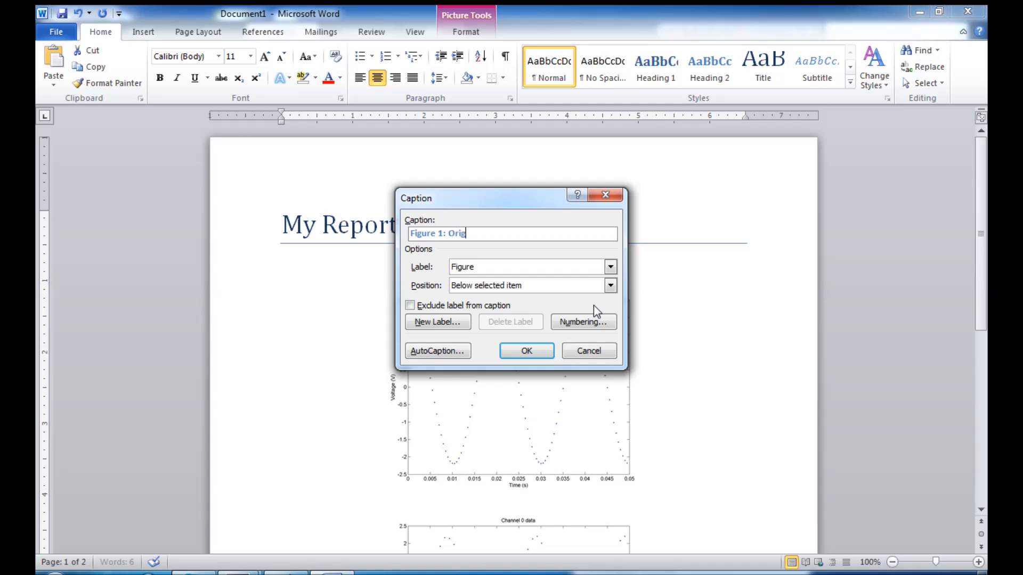
type("inal signal")
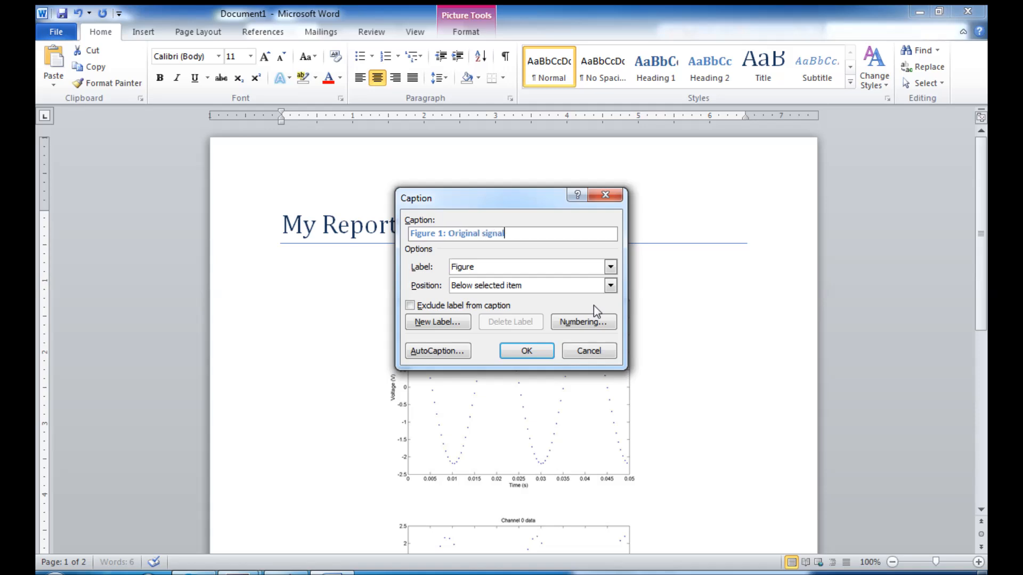
left_click(525, 351)
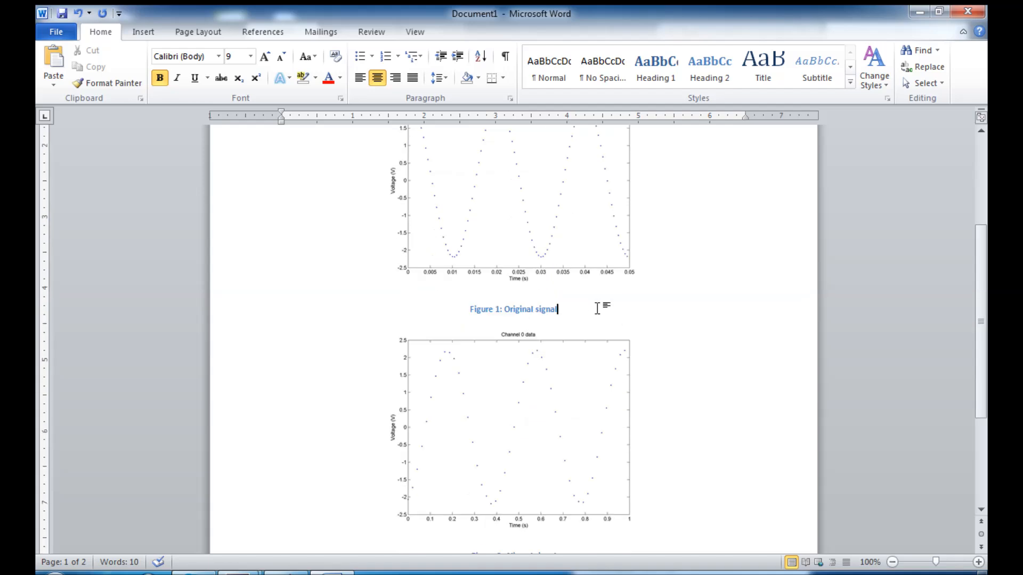
scroll("down", 3)
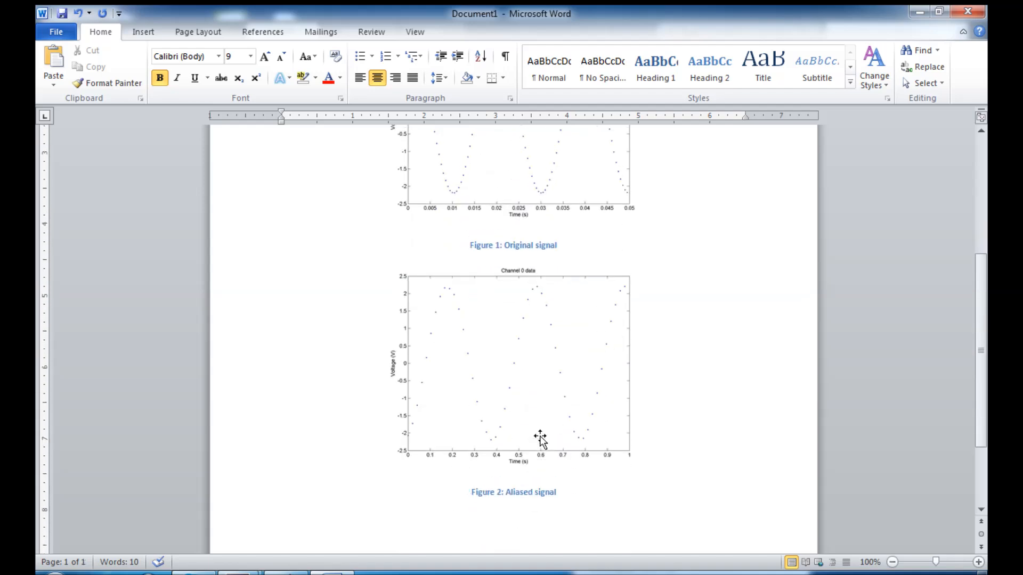
scroll("up", 3)
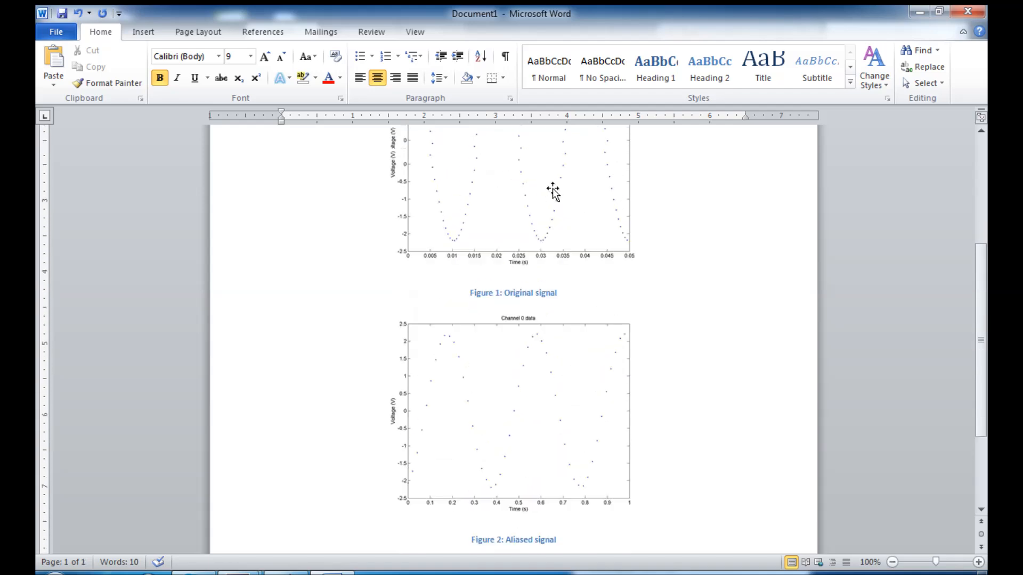
scroll("up", 3)
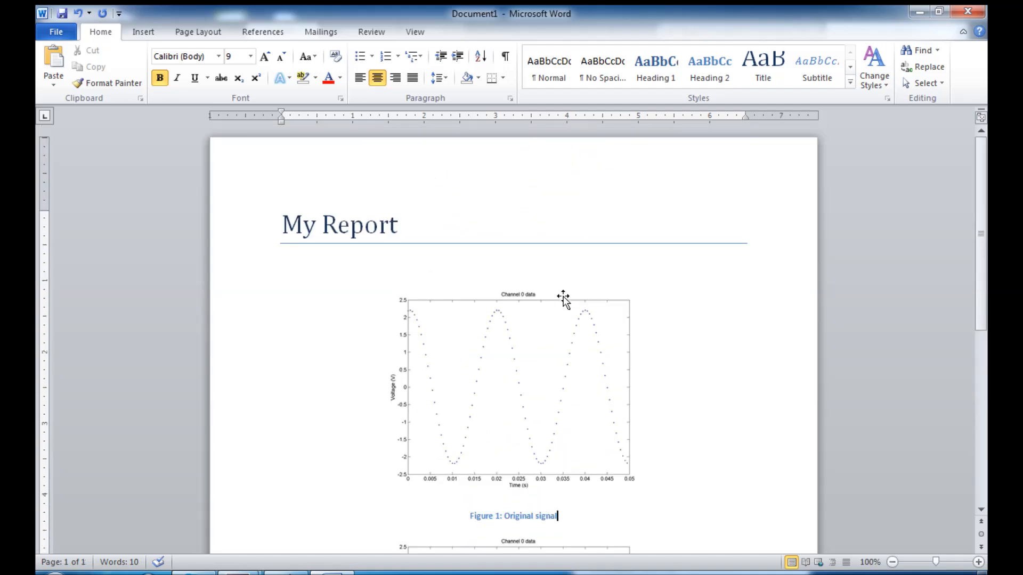